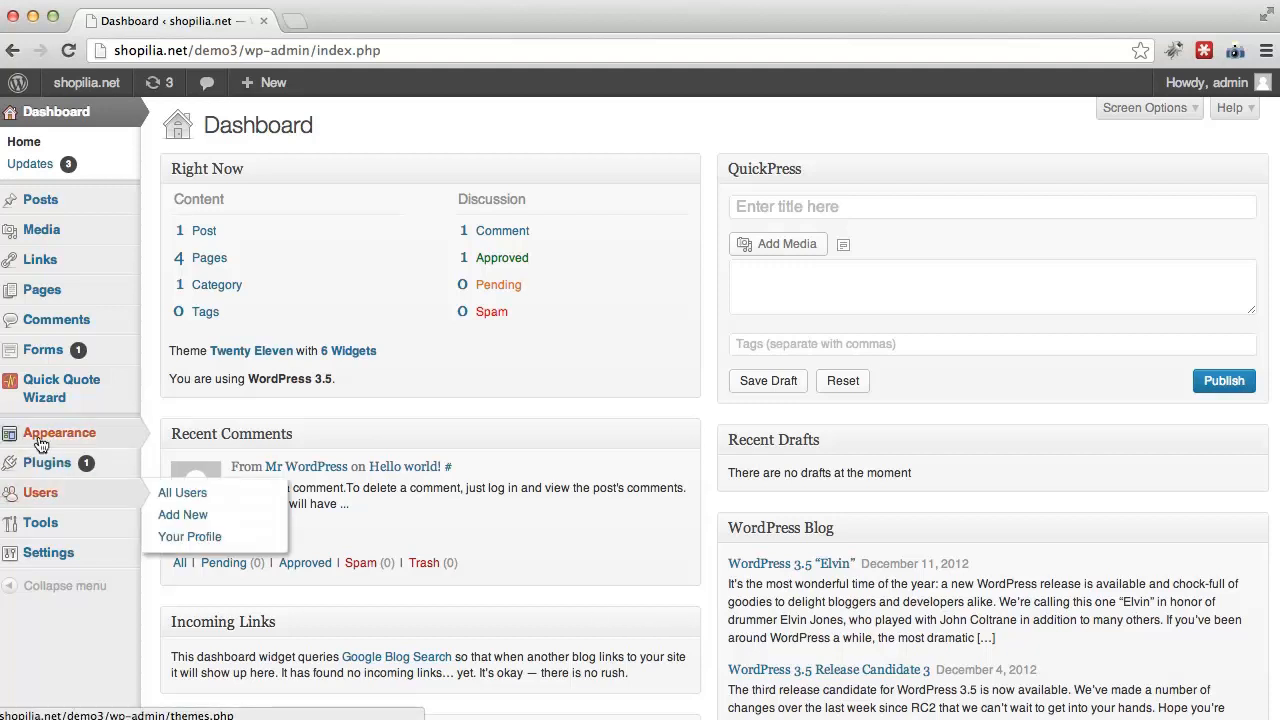
{"action": "mouse_move", "coordinate": [61, 388]}
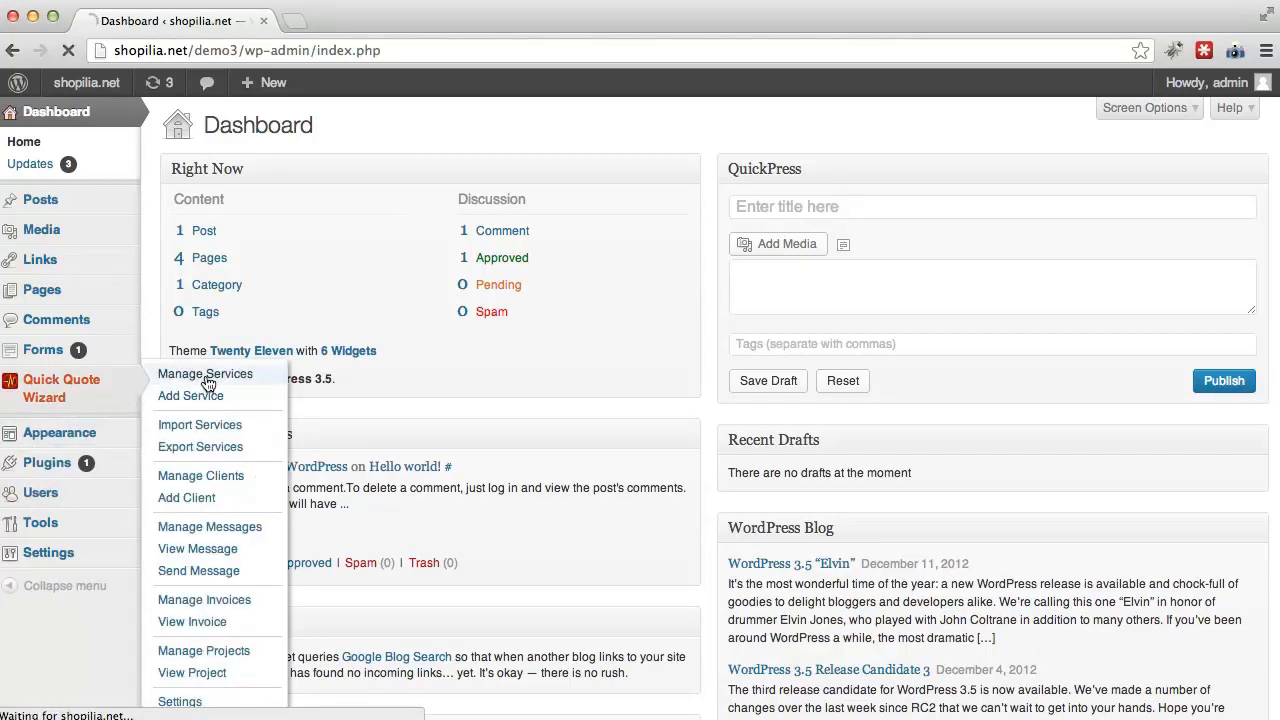
- Open Manage Services from the Quick Quote Wizard sidebar menu
{"action": "left_click", "coordinate": [205, 373]}
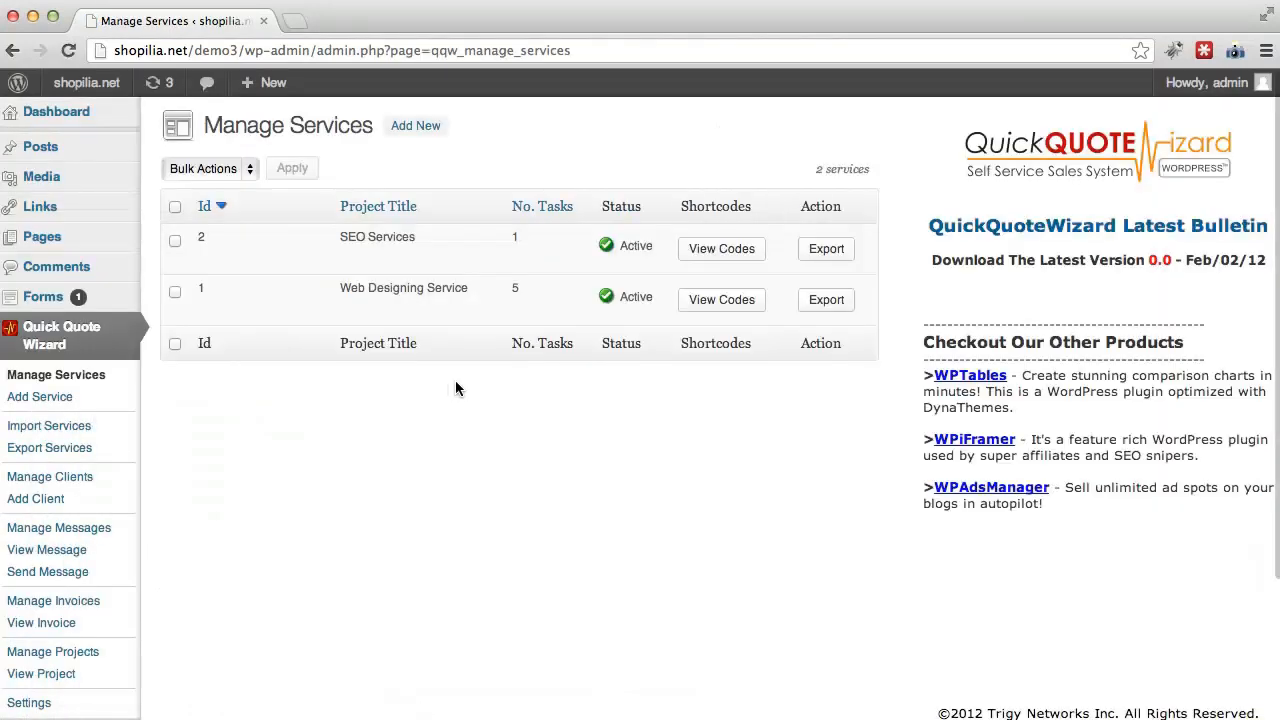
{"action": "mouse_move", "coordinate": [540, 410]}
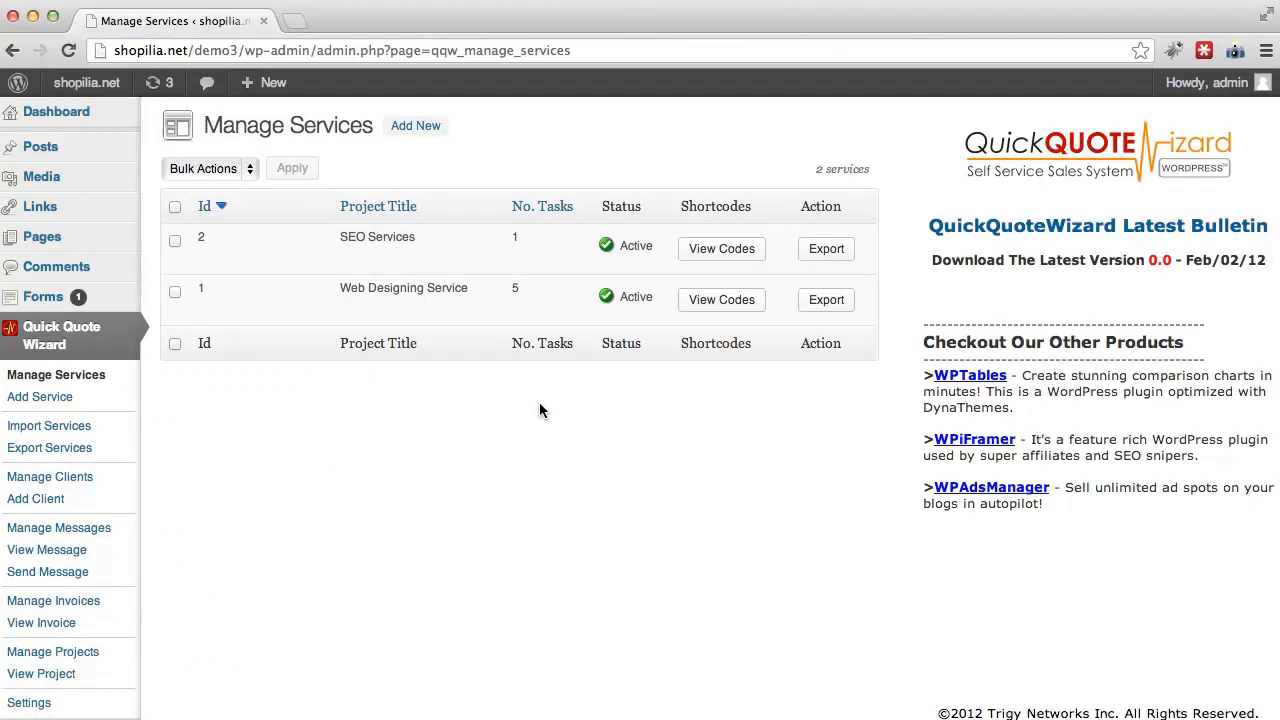
{"action": "mouse_move", "coordinate": [390, 412]}
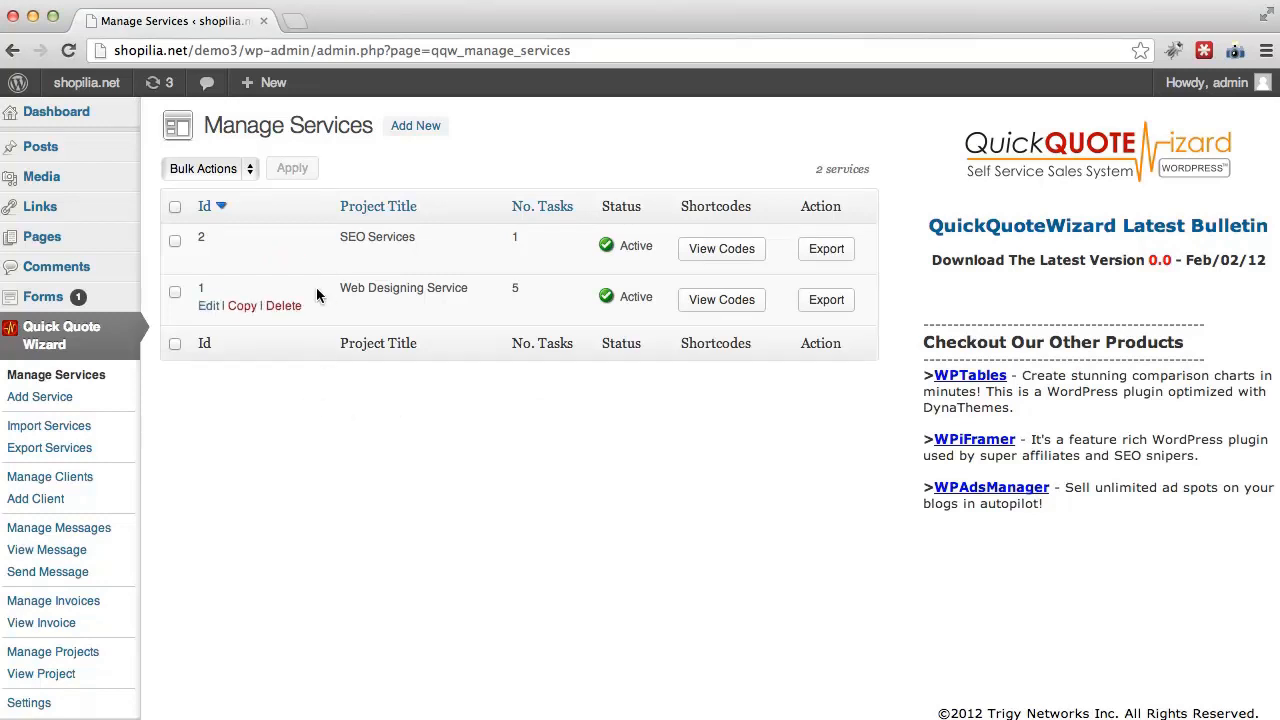
{"action": "mouse_move", "coordinate": [322, 262]}
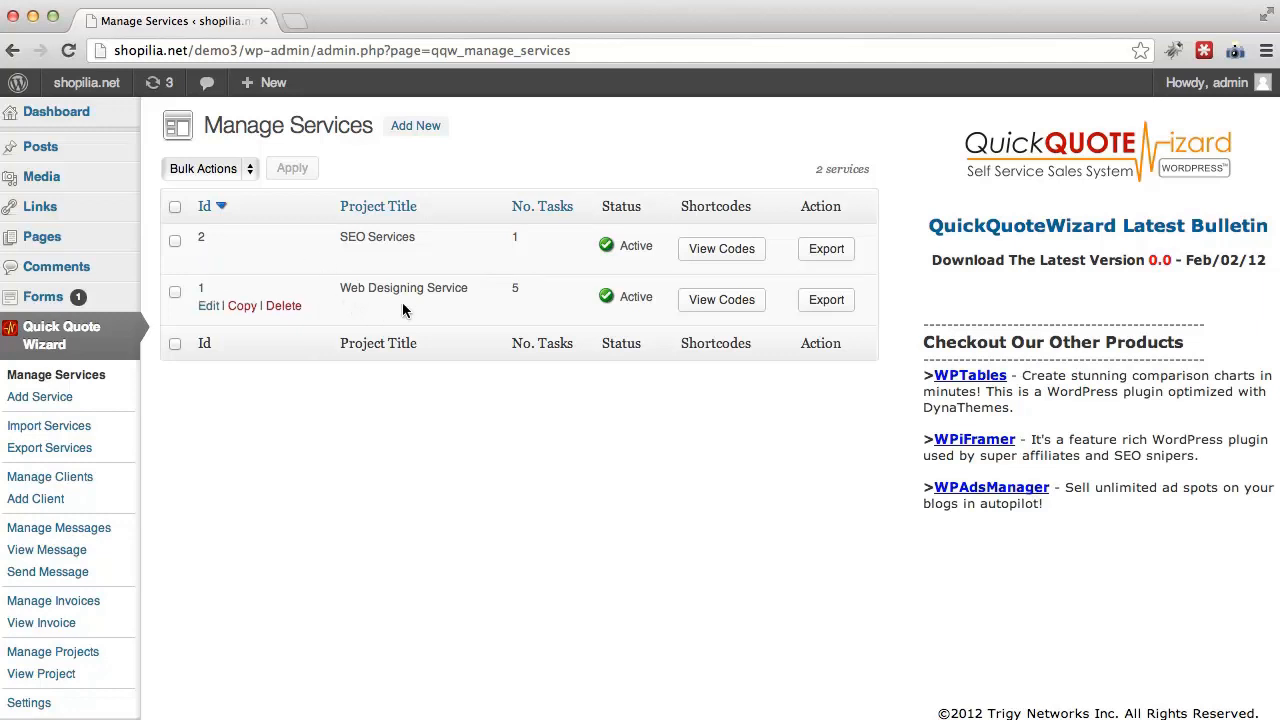
{"action": "mouse_move", "coordinate": [335, 306]}
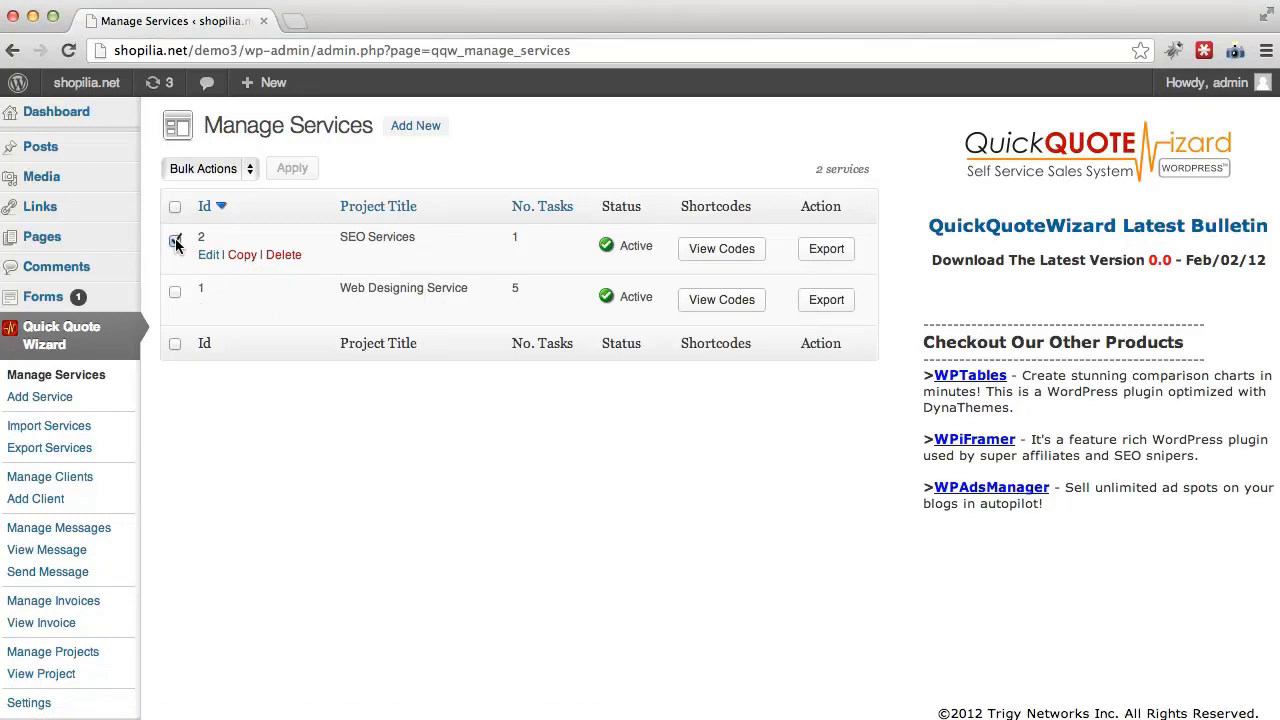
- Duplicate the checked SEO Services with the Copy bulk action, creating 'SEO Services (Copy)'
{"action": "left_click", "coordinate": [208, 168]}
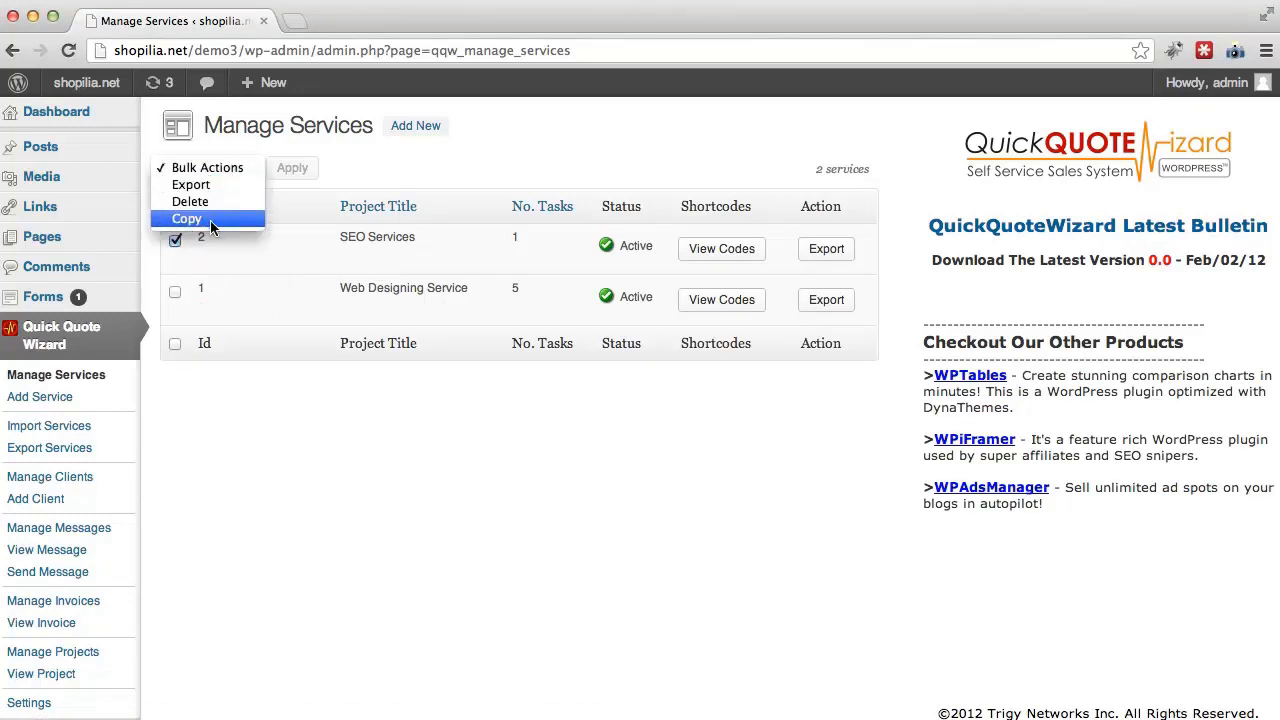
{"action": "left_click", "coordinate": [292, 167]}
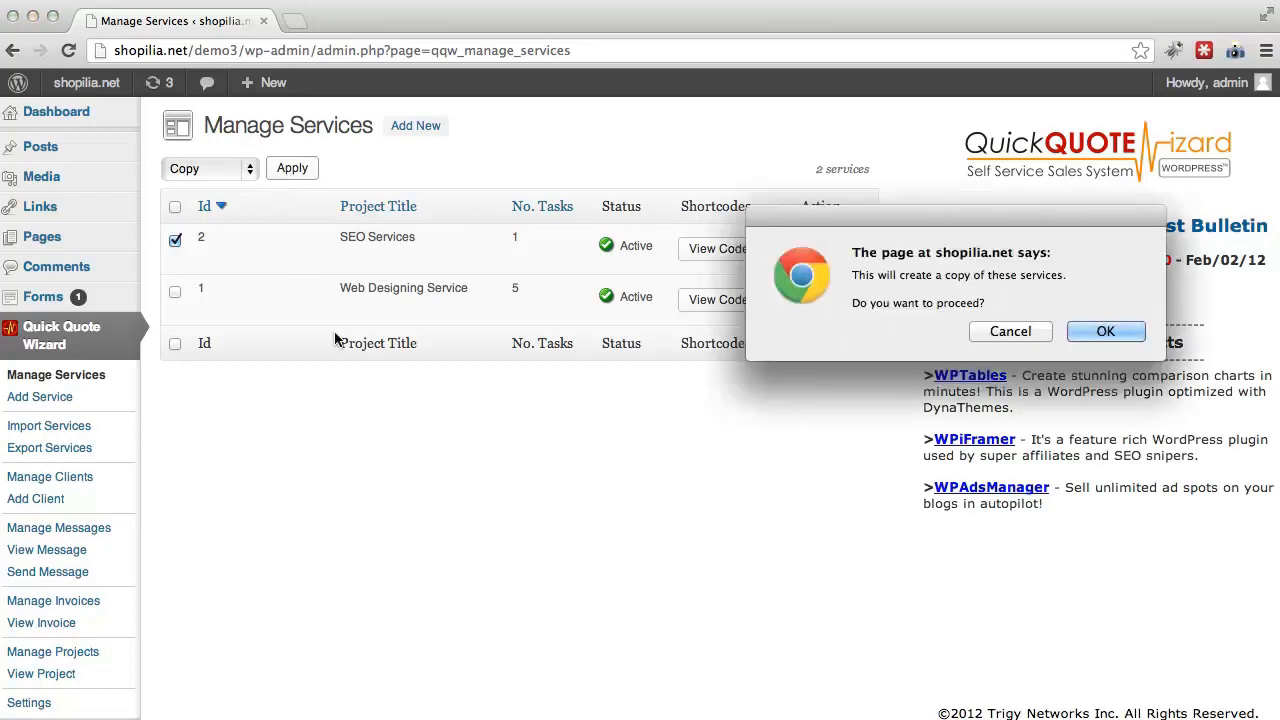
{"action": "left_click", "coordinate": [1105, 331]}
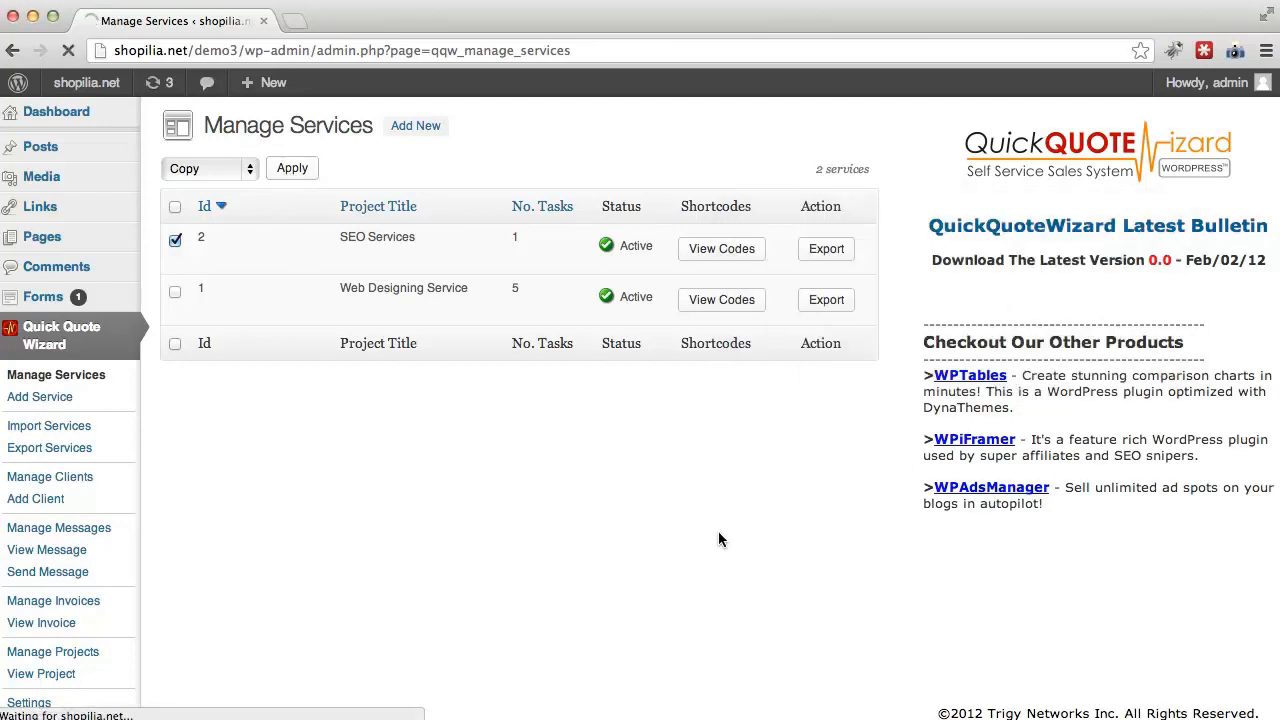
{"action": "left_click", "coordinate": [291, 167]}
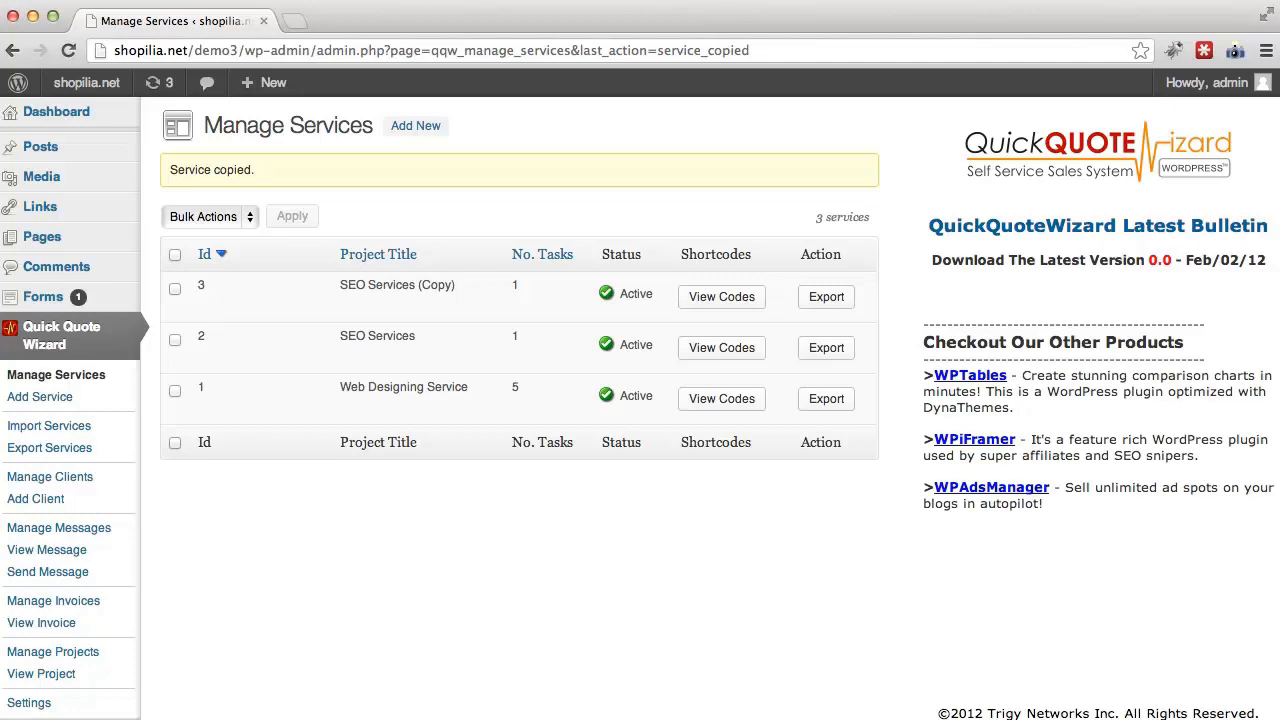
{"action": "mouse_move", "coordinate": [1128, 406]}
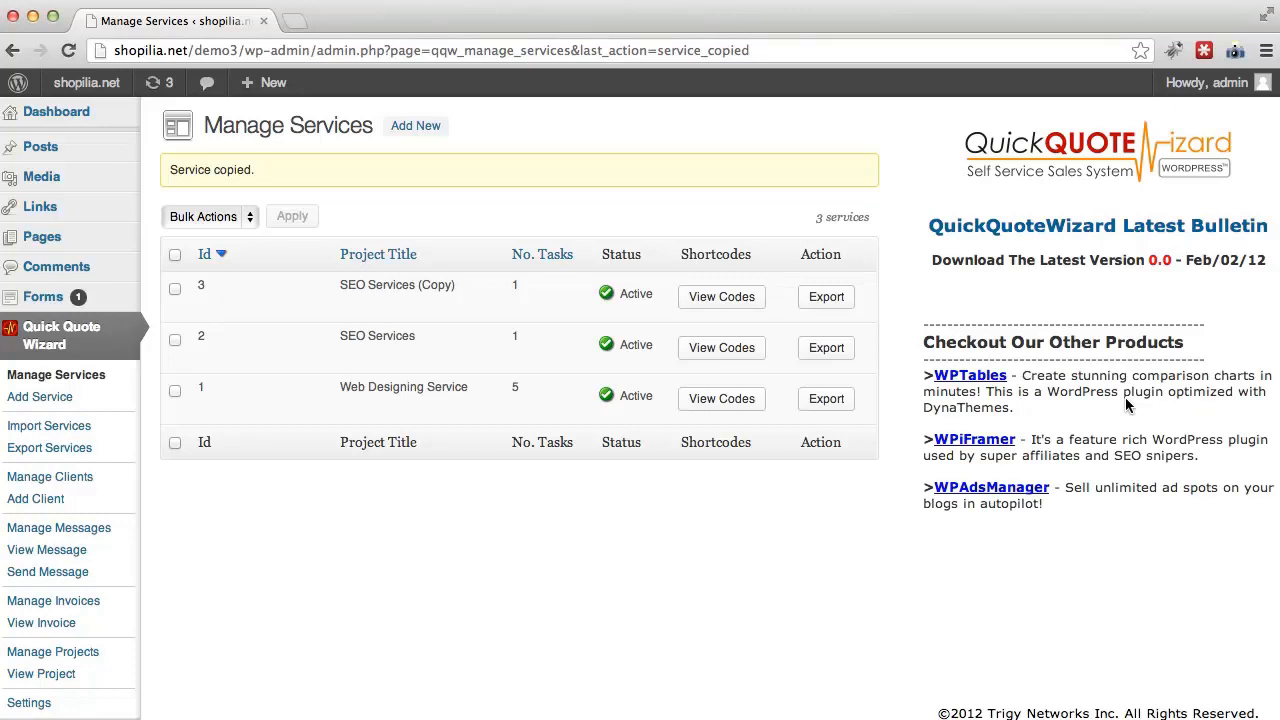
{"action": "mouse_move", "coordinate": [397, 285]}
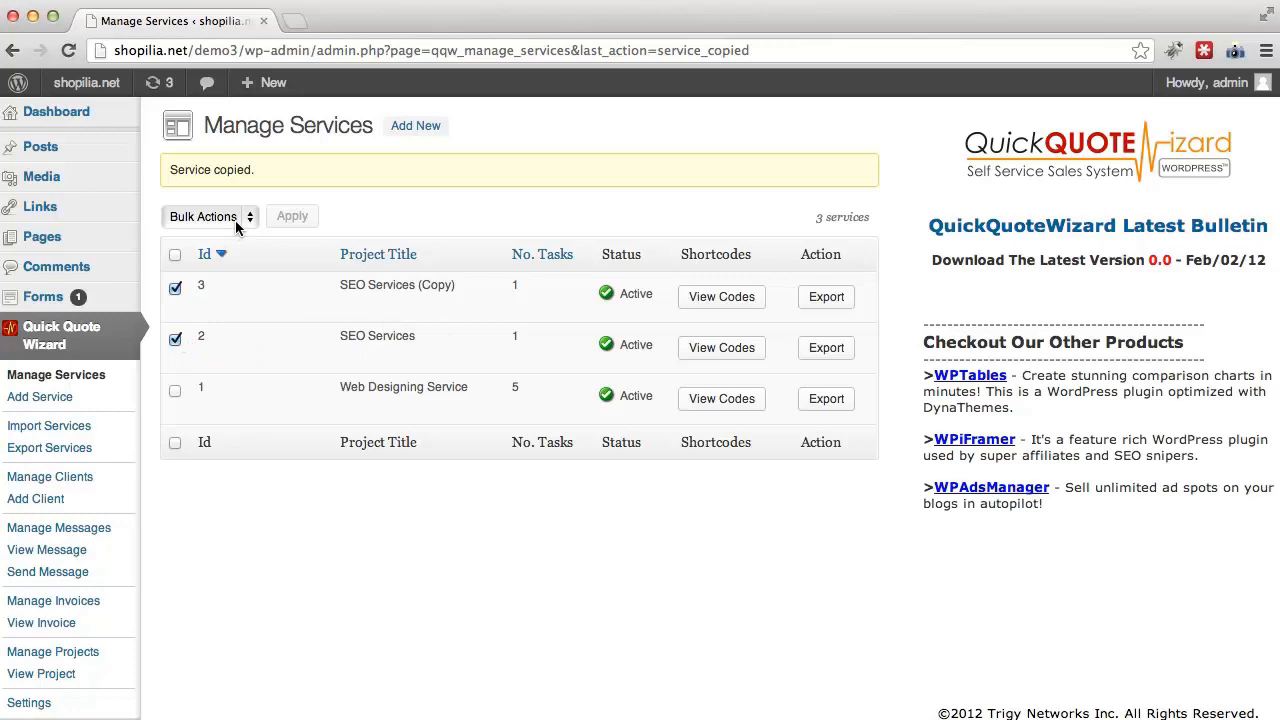
- Bulk-delete SEO Services and SEO Services (Copy), leaving only Web Designing Service
{"action": "left_click", "coordinate": [210, 216]}
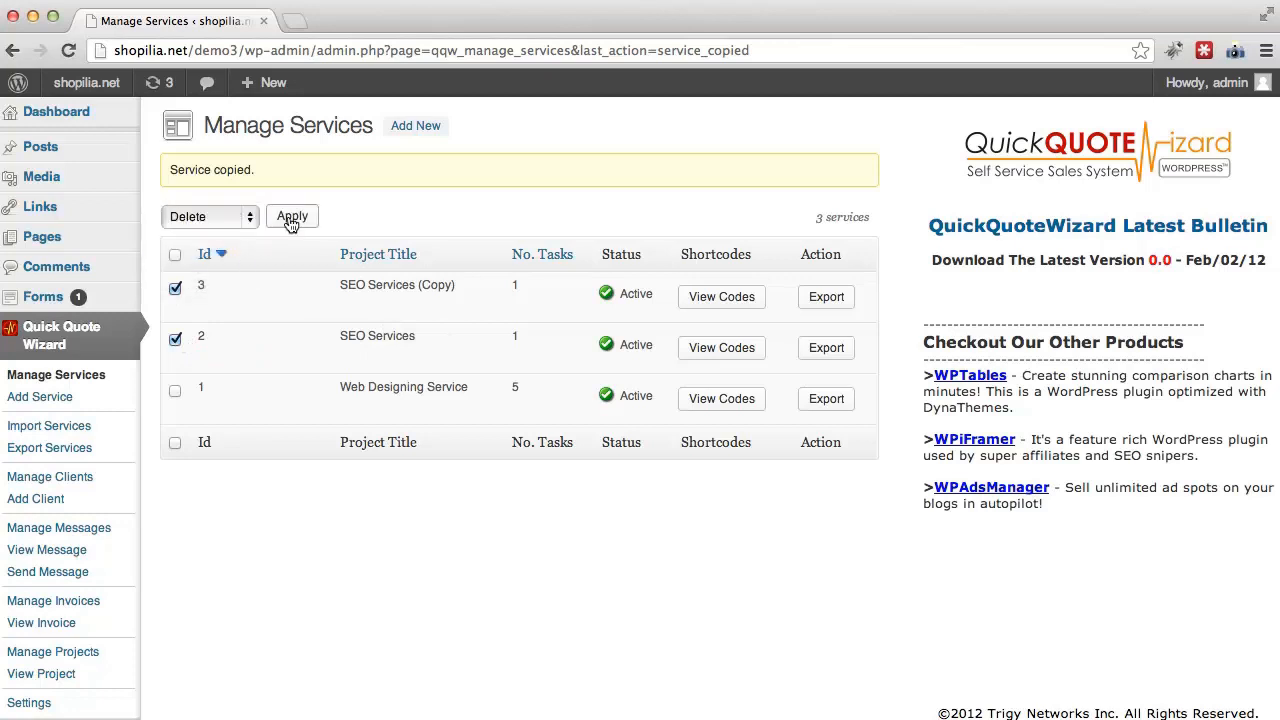
{"action": "left_click", "coordinate": [292, 216]}
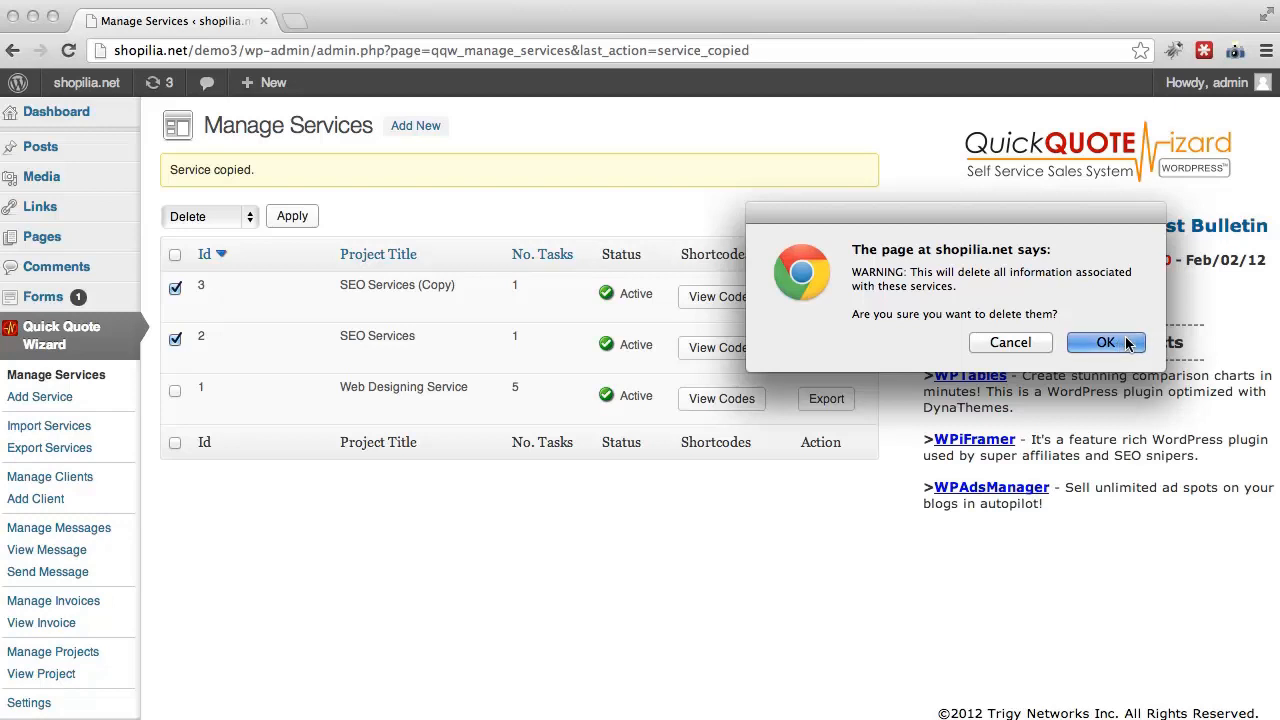
{"action": "left_click", "coordinate": [1106, 342]}
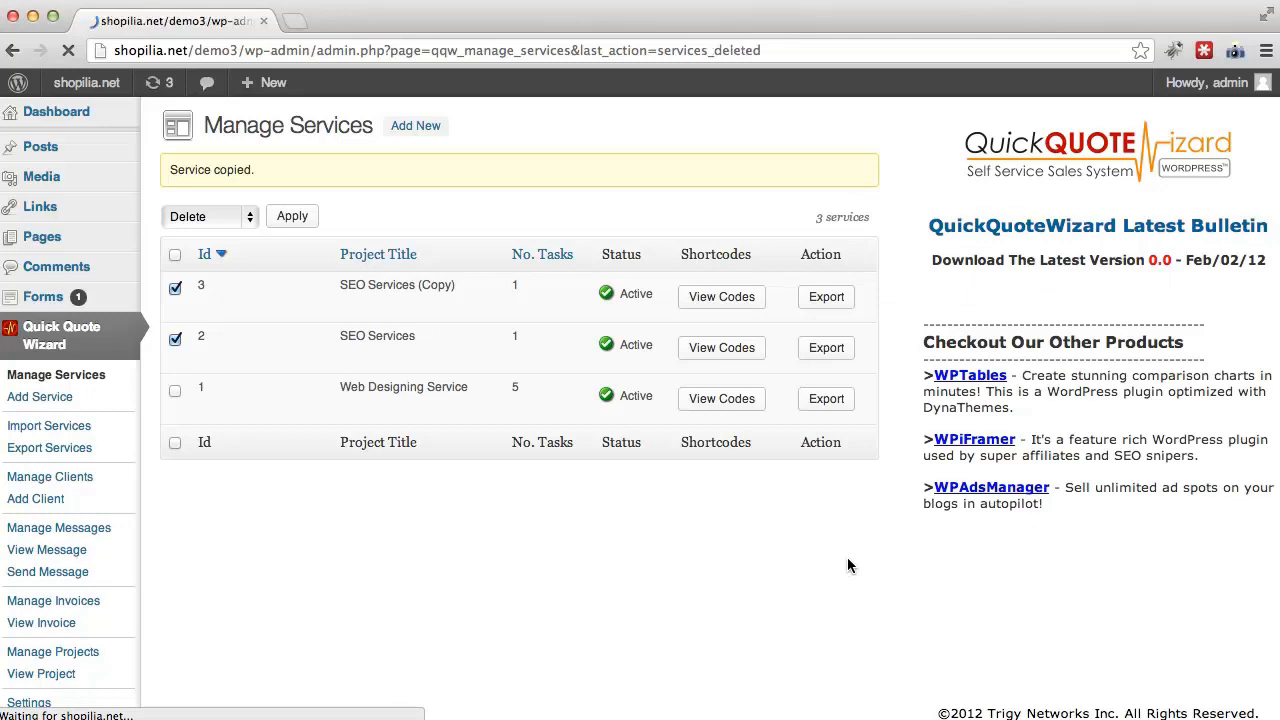
{"action": "left_click", "coordinate": [291, 216]}
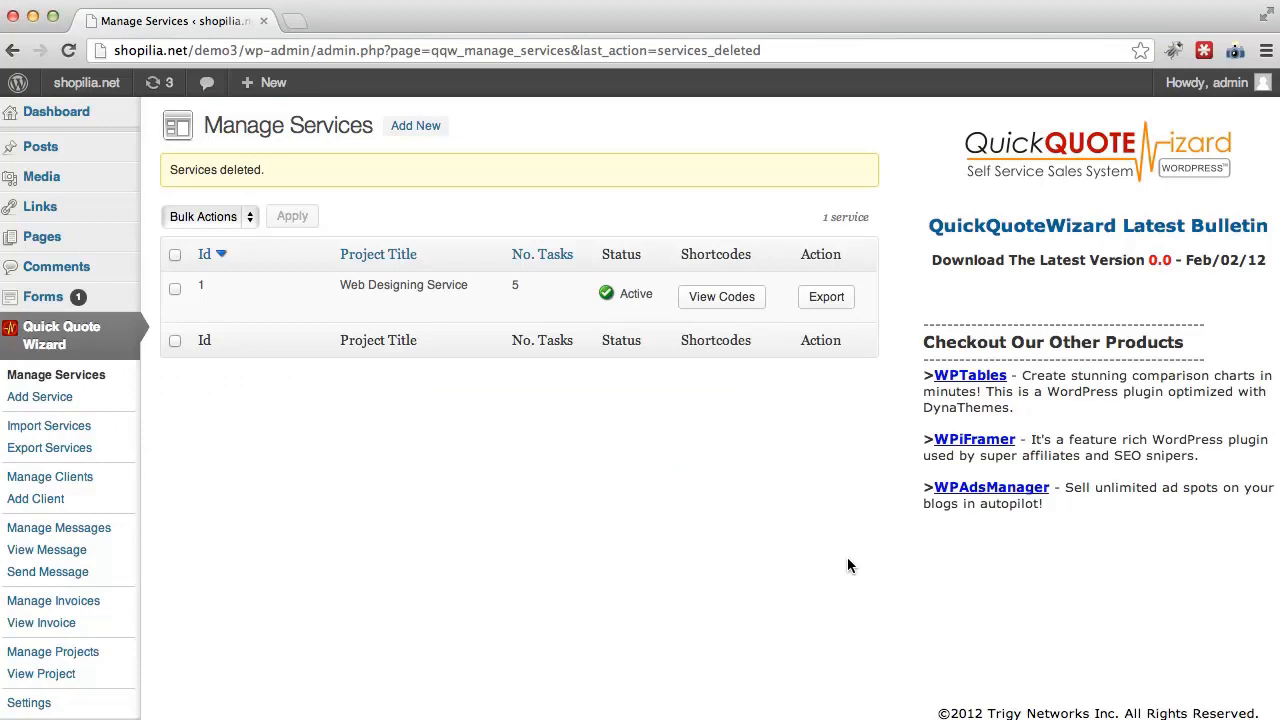
{"action": "mouse_move", "coordinate": [599, 534]}
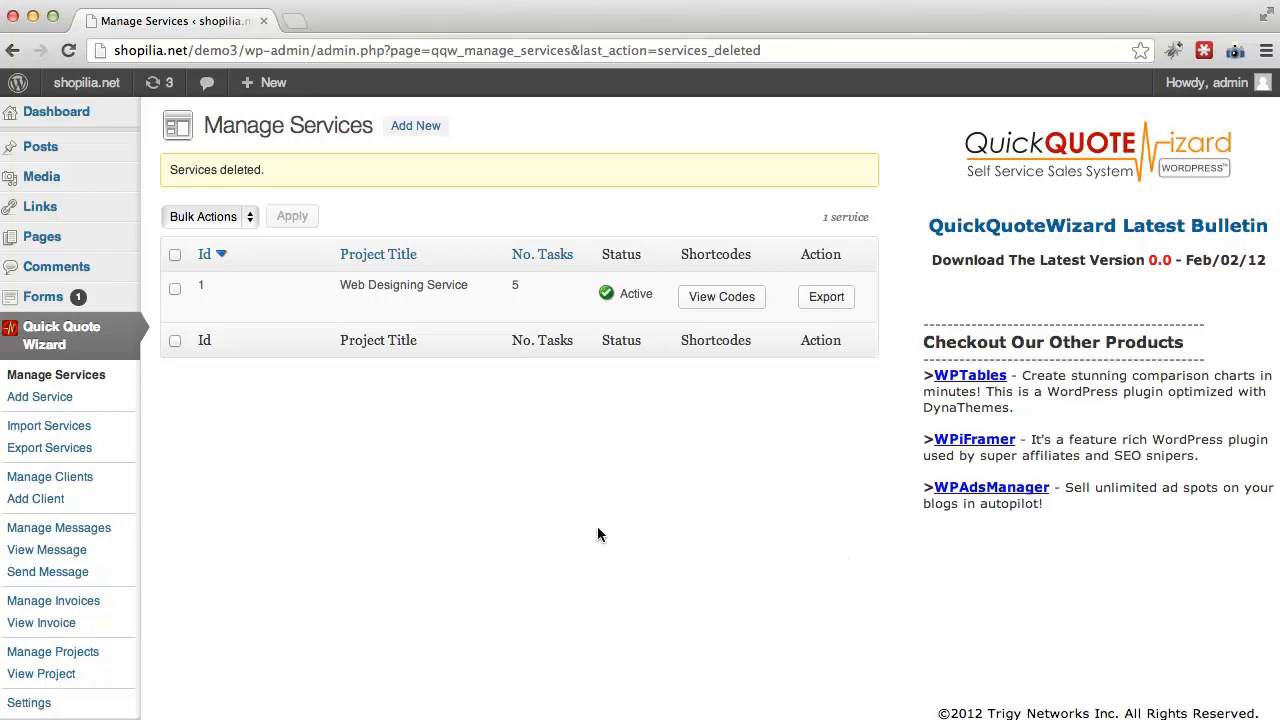
{"action": "mouse_move", "coordinate": [337, 272]}
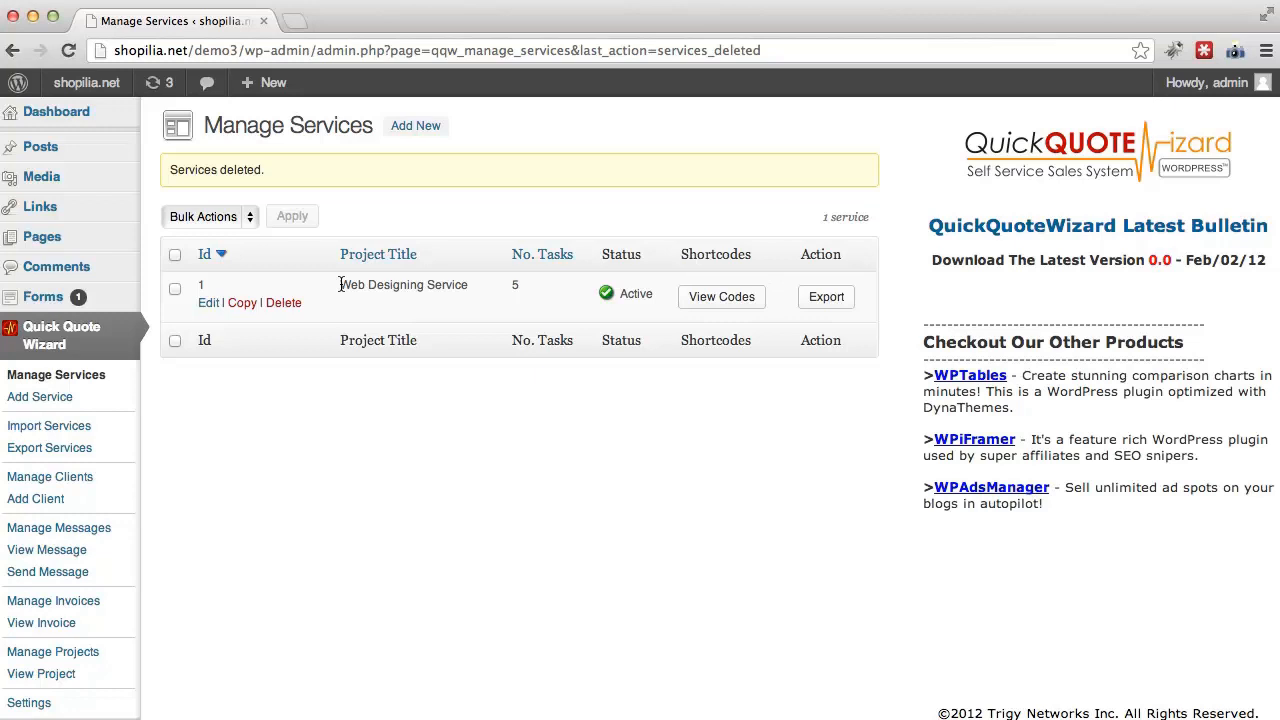
{"action": "mouse_move", "coordinate": [826, 310]}
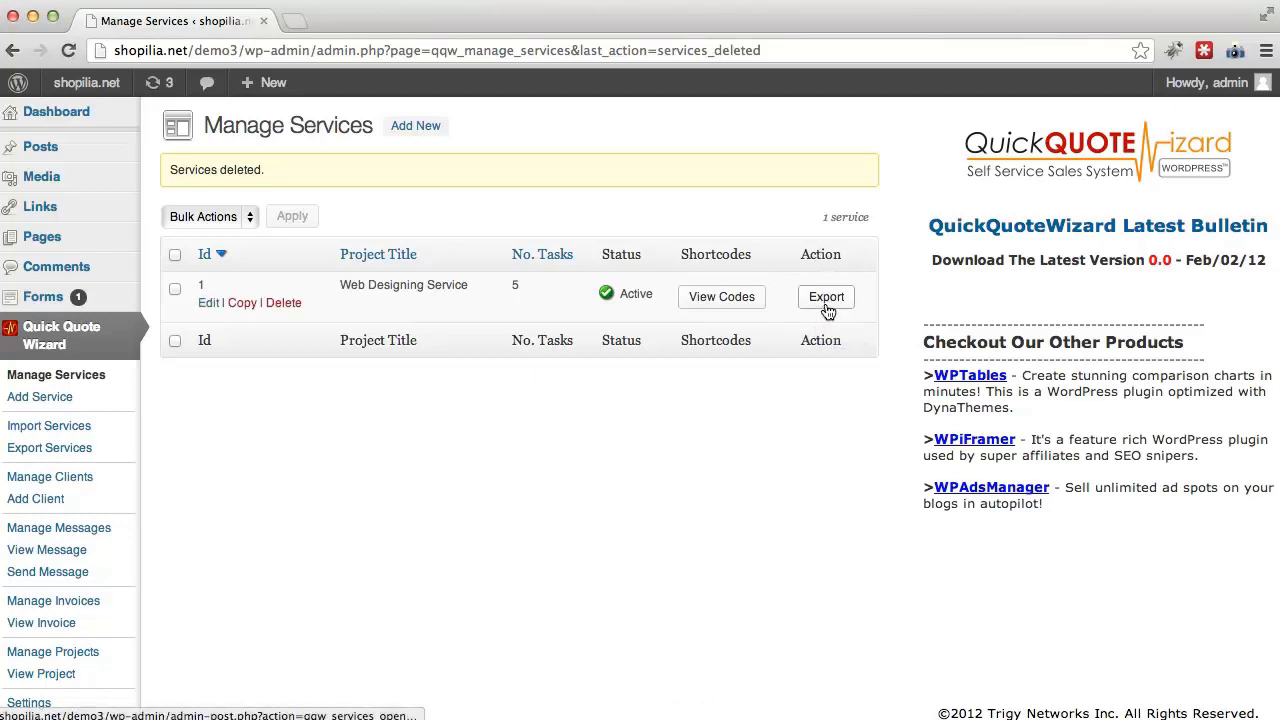
- Export Web Designing Service as a Quick Quote Wizard file with project data set to No
{"action": "left_click", "coordinate": [826, 296]}
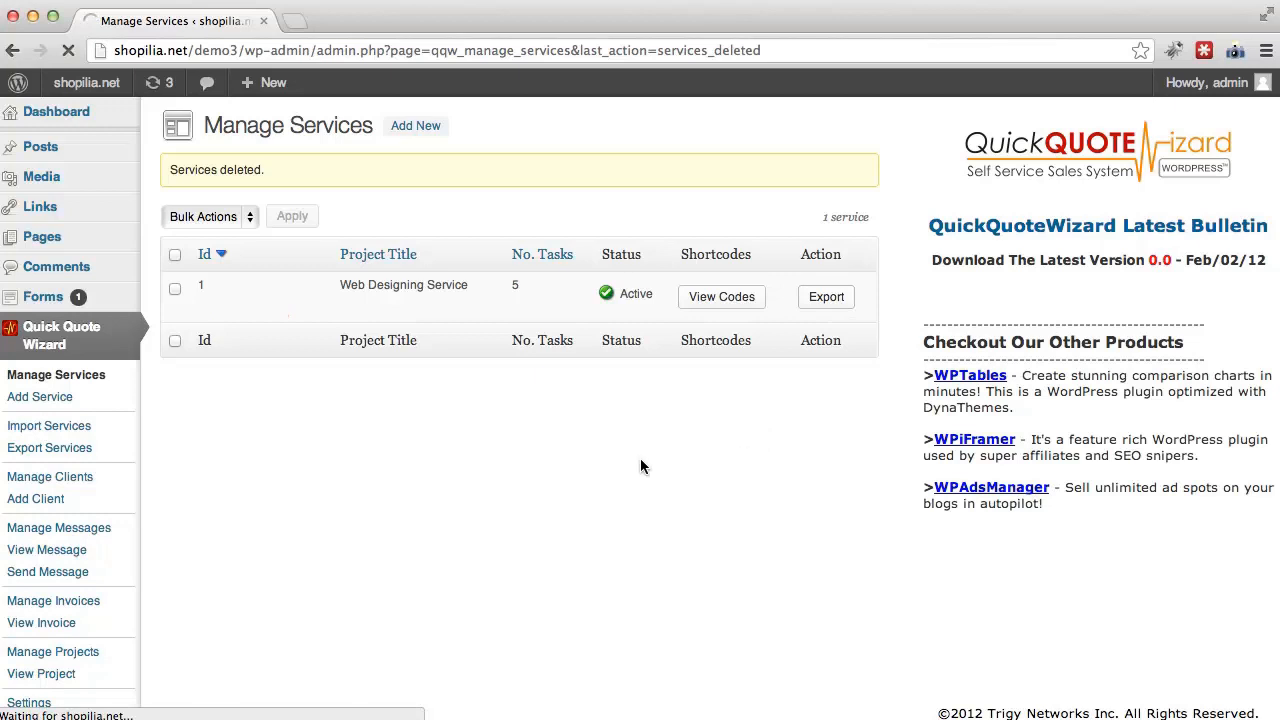
{"action": "left_click", "coordinate": [826, 296]}
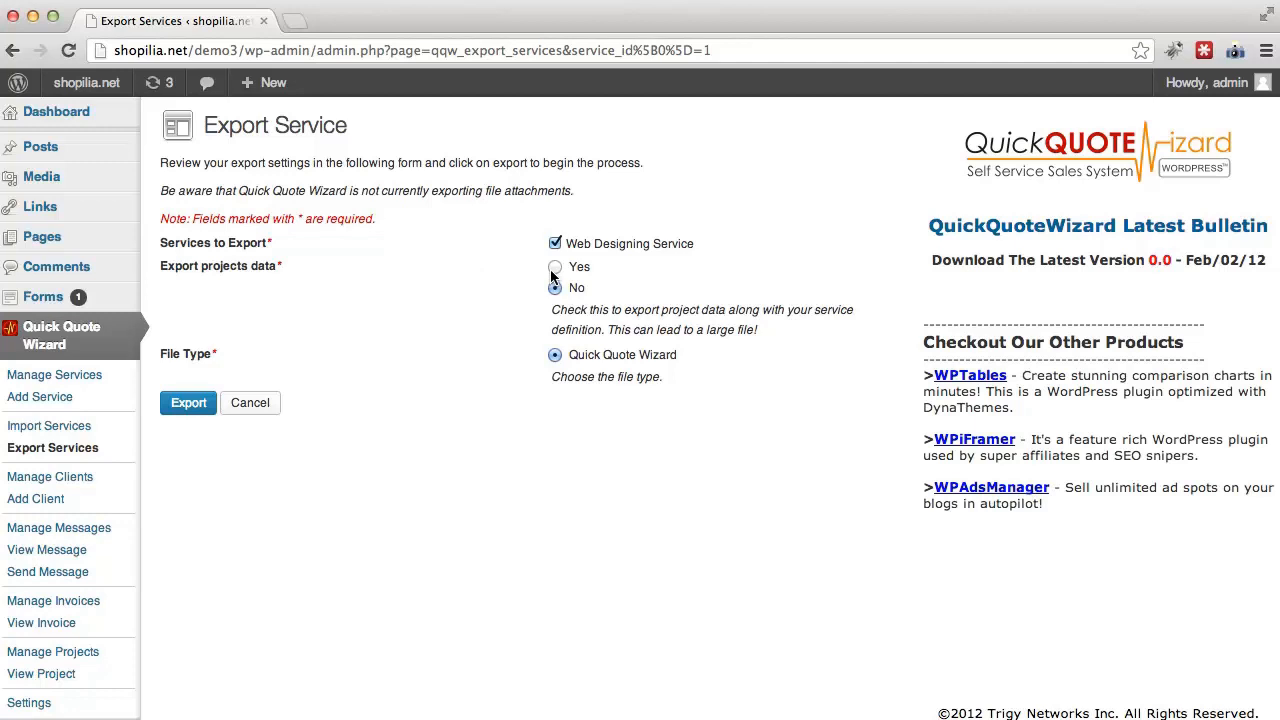
{"action": "left_click", "coordinate": [555, 288]}
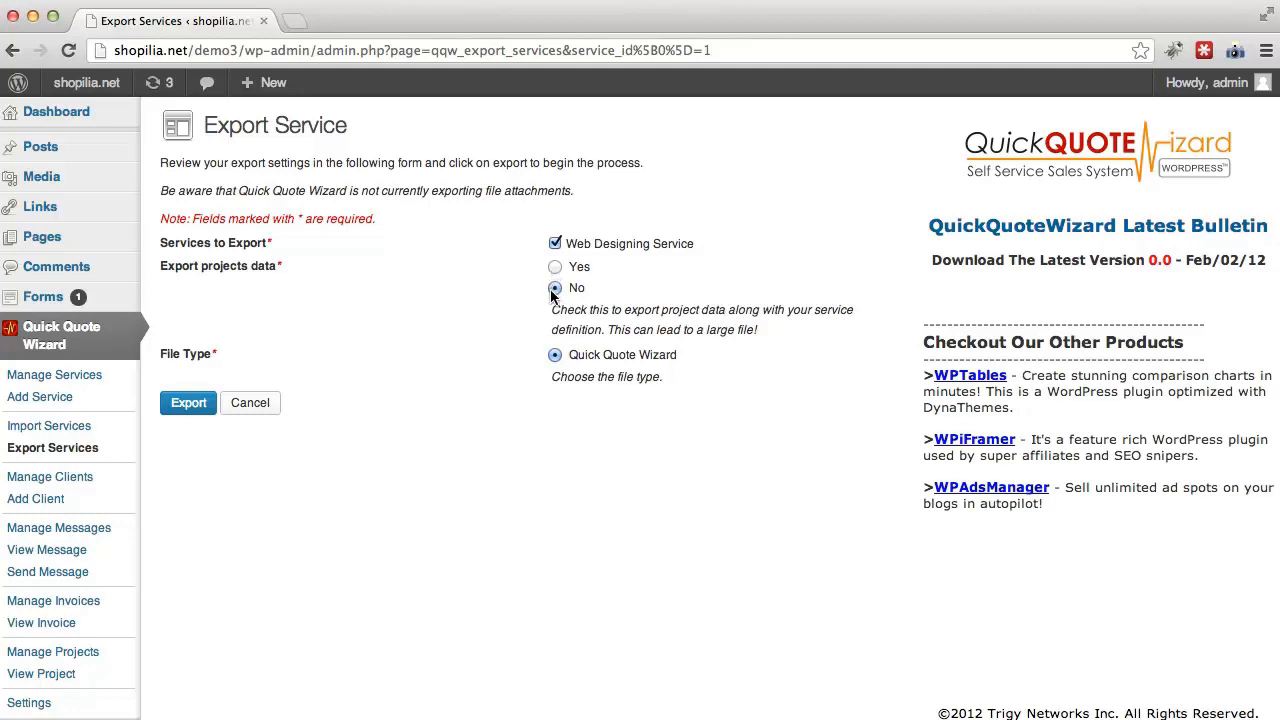
{"action": "left_click", "coordinate": [555, 288]}
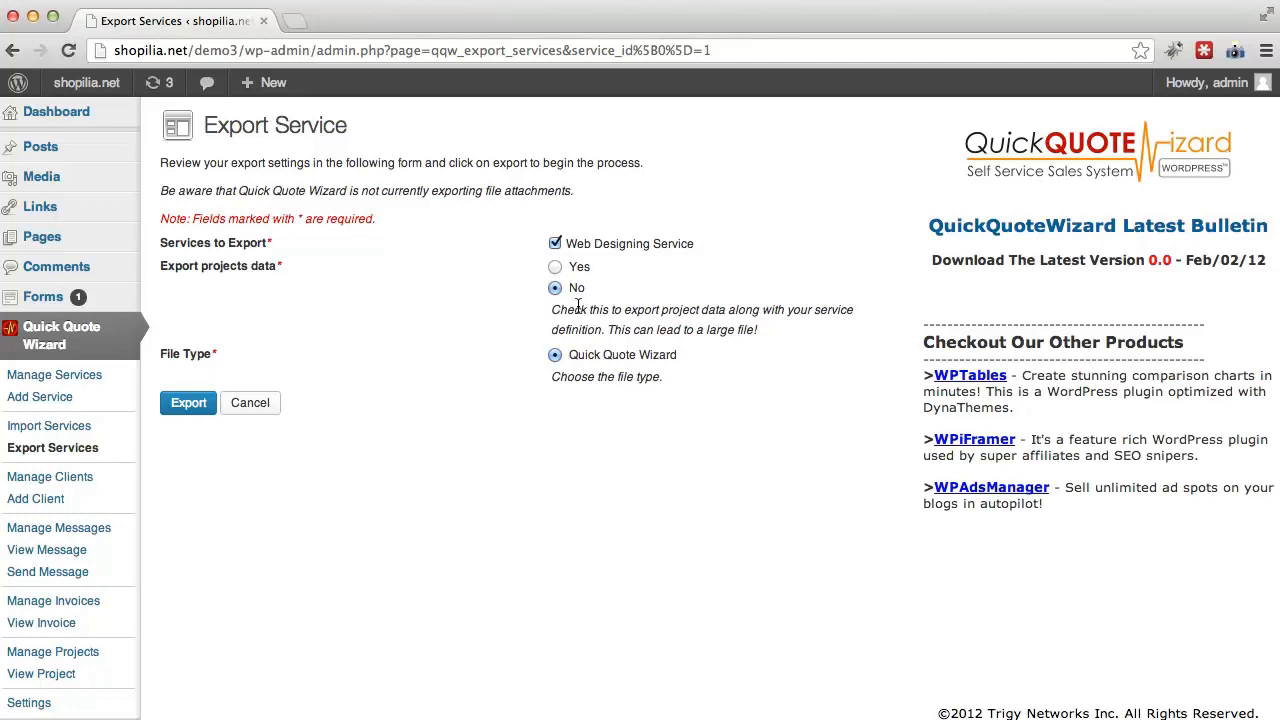
{"action": "mouse_move", "coordinate": [1037, 424]}
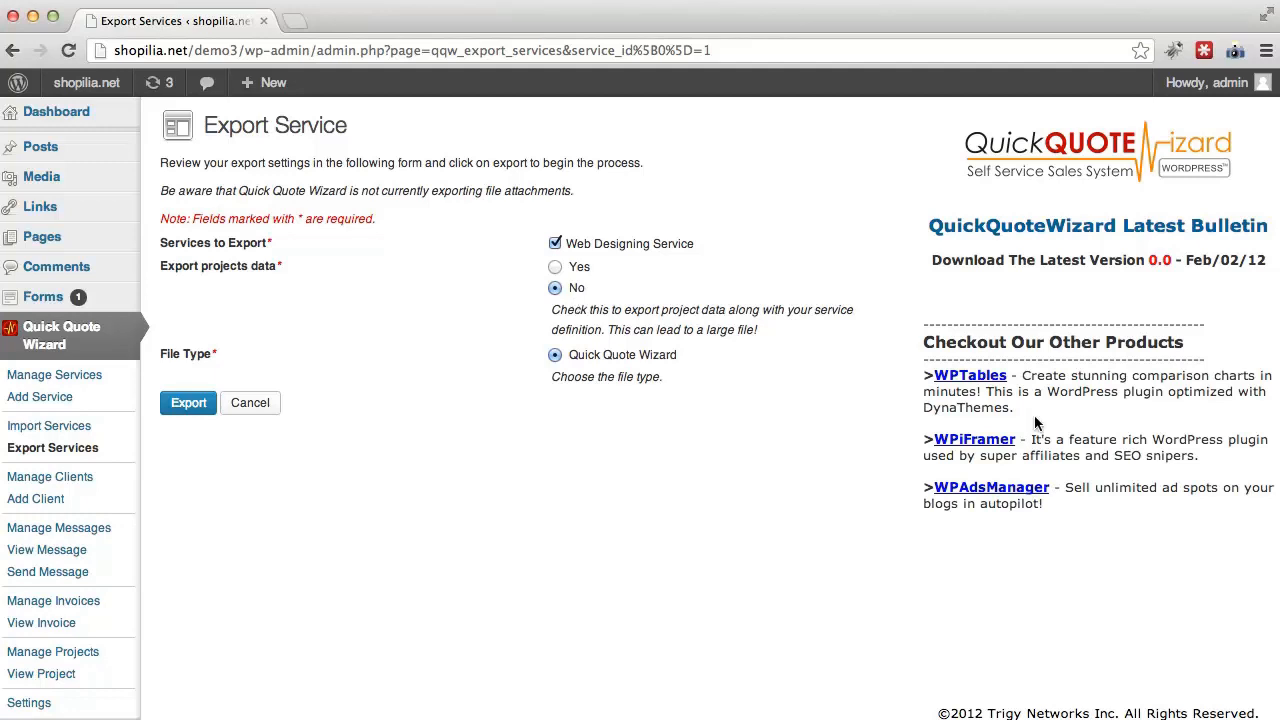
{"action": "mouse_move", "coordinate": [285, 450]}
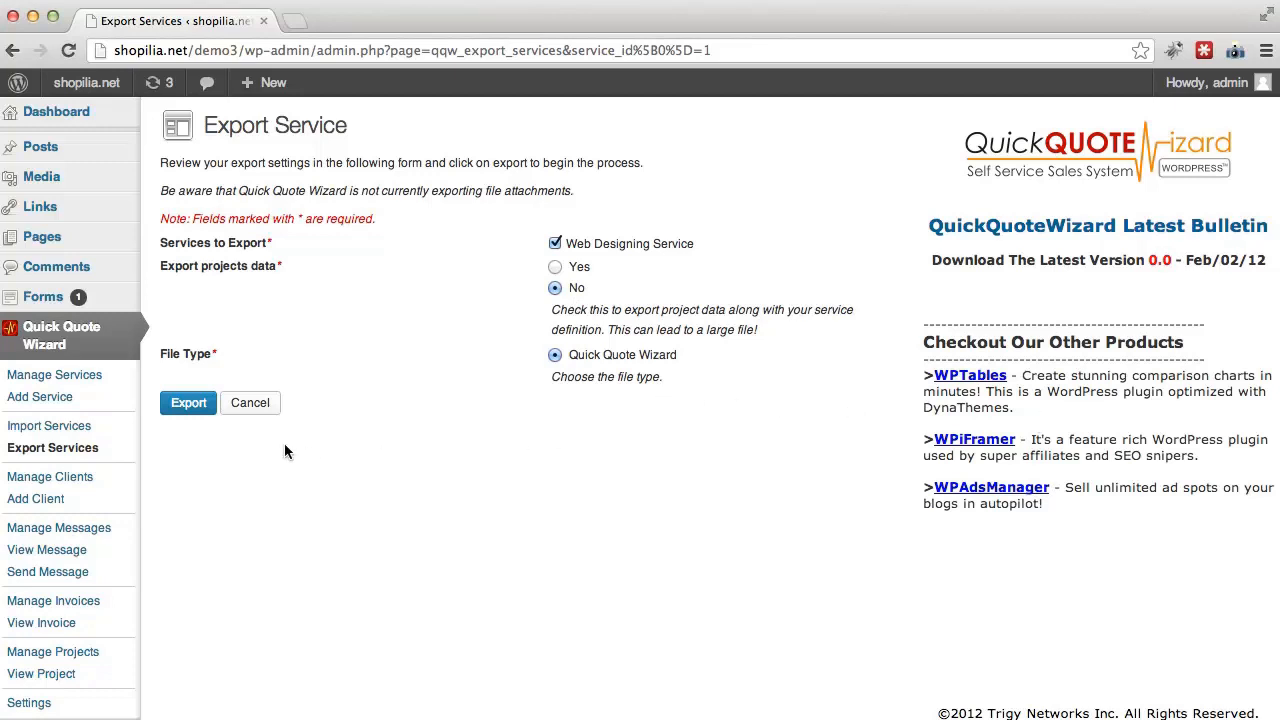
{"action": "left_click", "coordinate": [188, 402]}
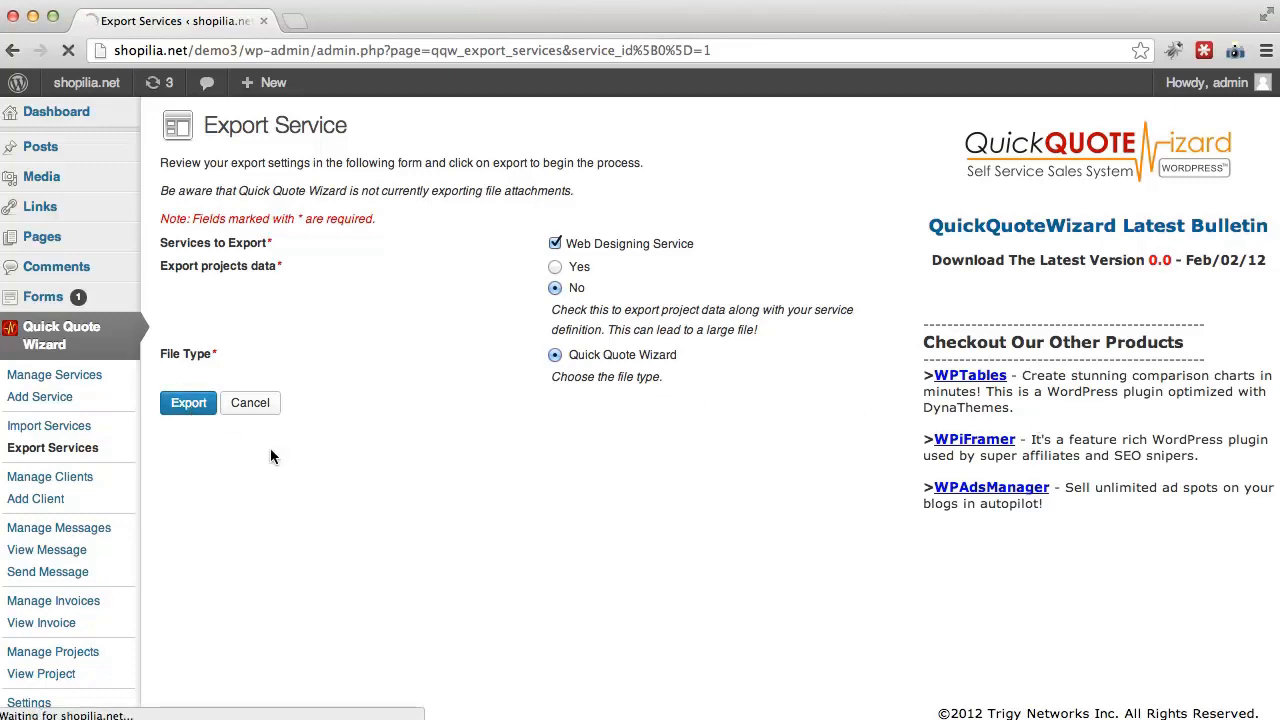
{"action": "left_click", "coordinate": [188, 402]}
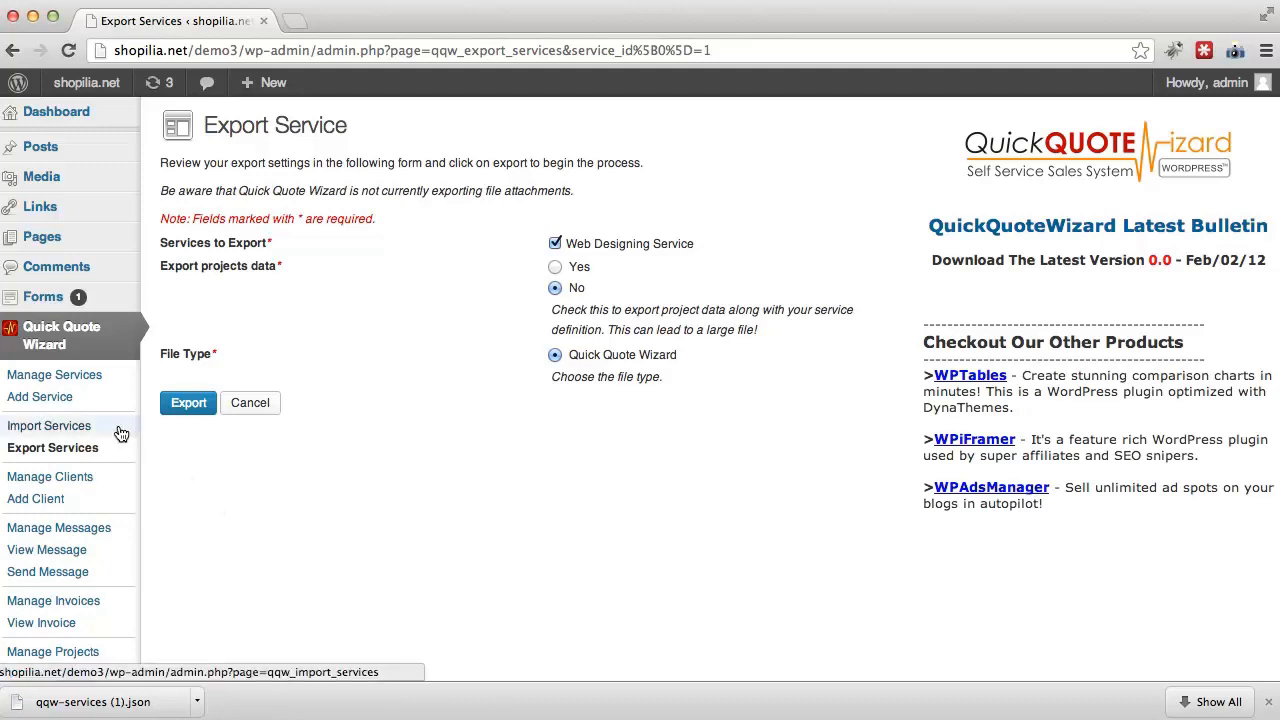
- Add qqw-services.json to the Import Services page
{"action": "left_click", "coordinate": [48, 425]}
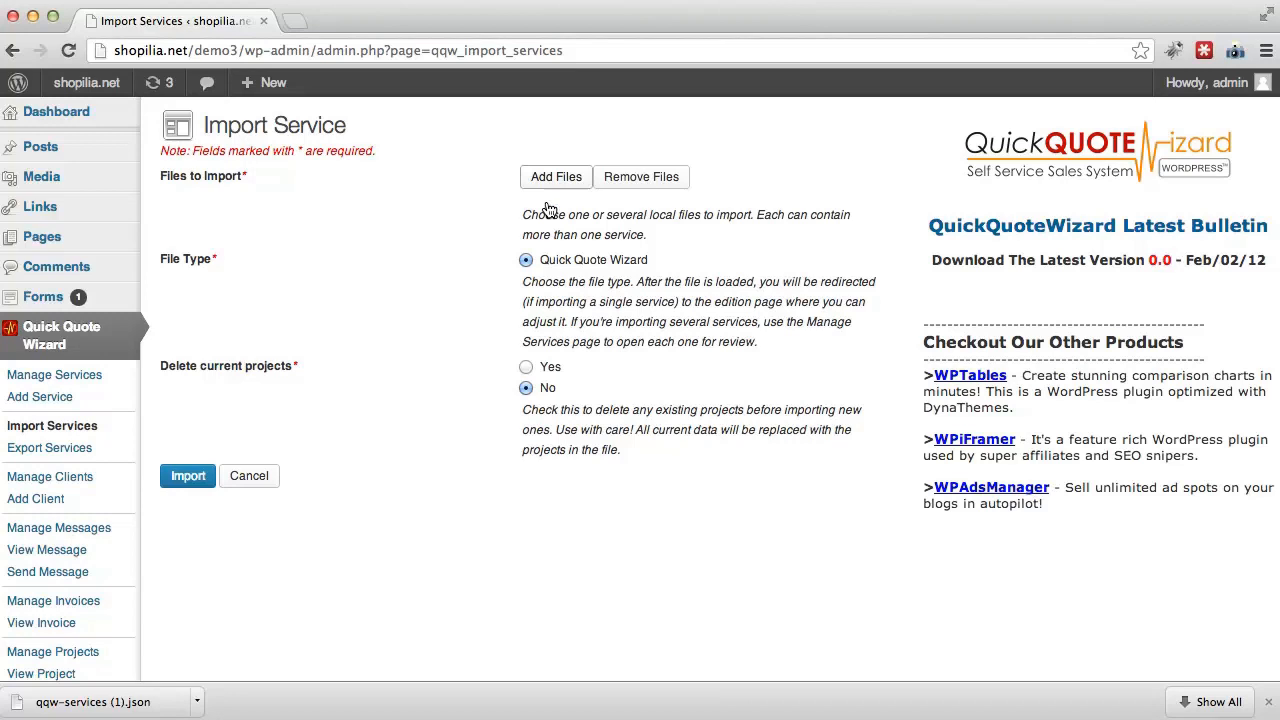
{"action": "left_click", "coordinate": [556, 176]}
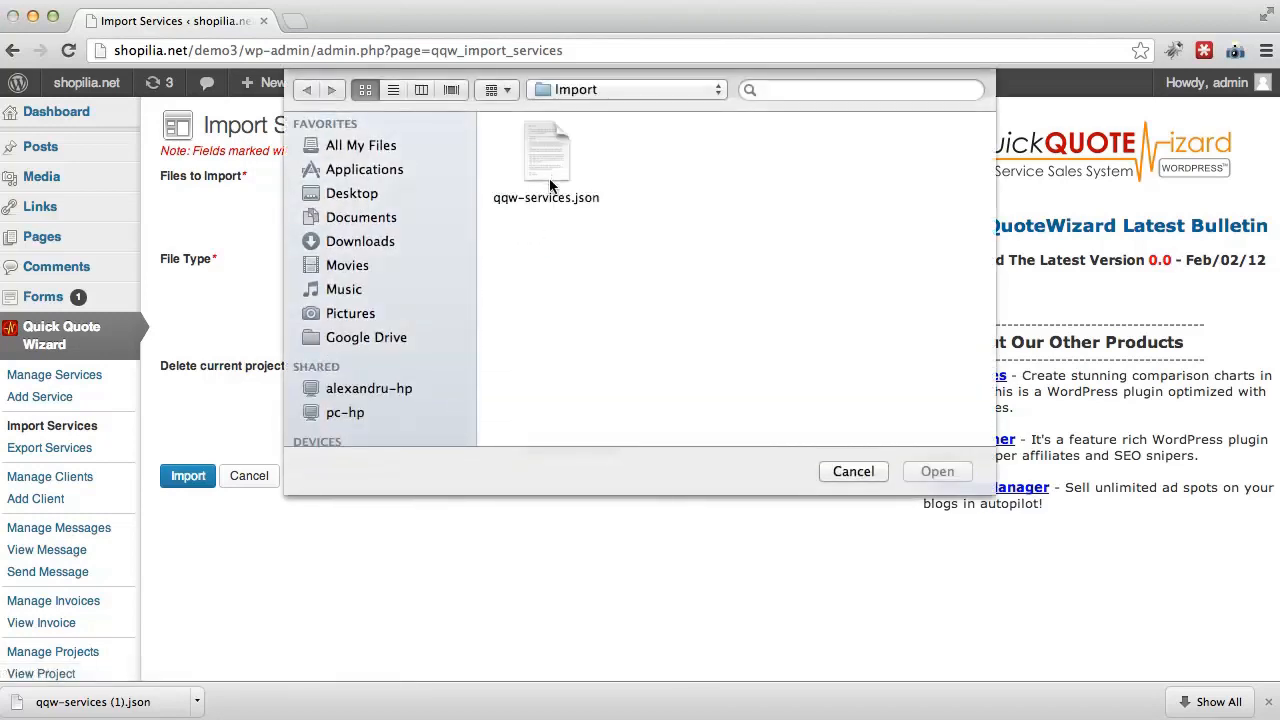
{"action": "left_click", "coordinate": [546, 152]}
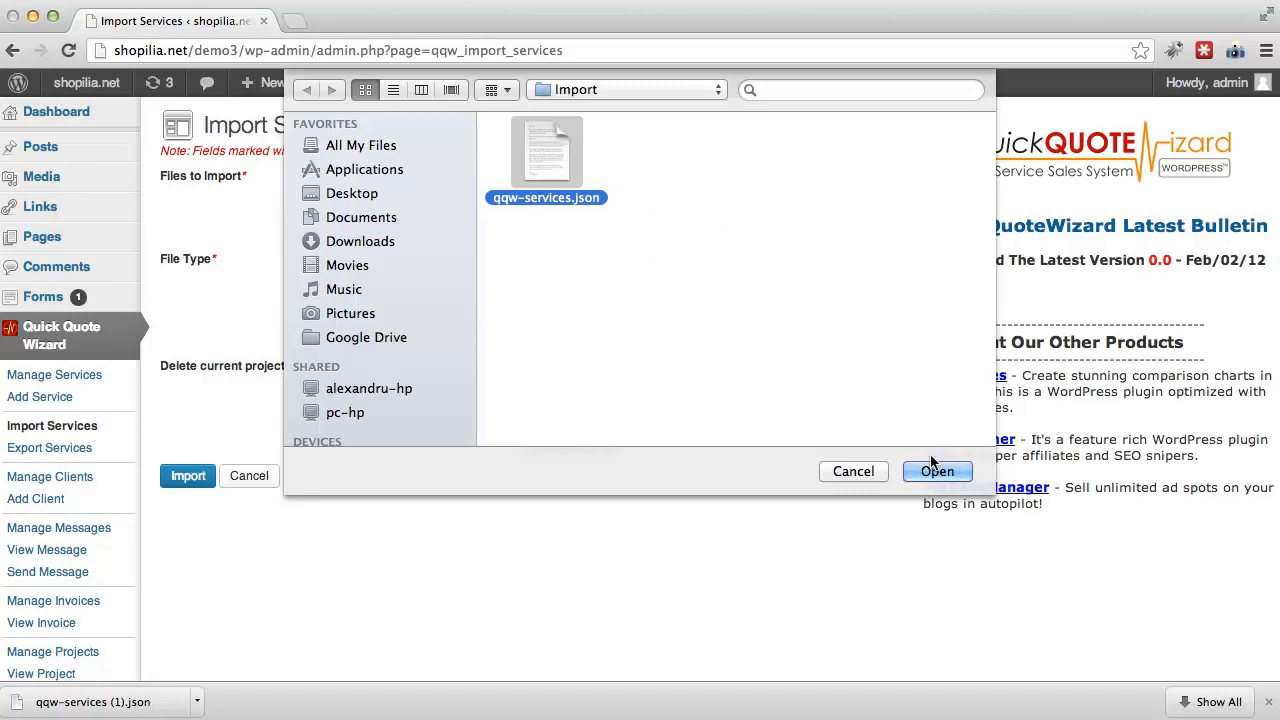
{"action": "left_click", "coordinate": [937, 471]}
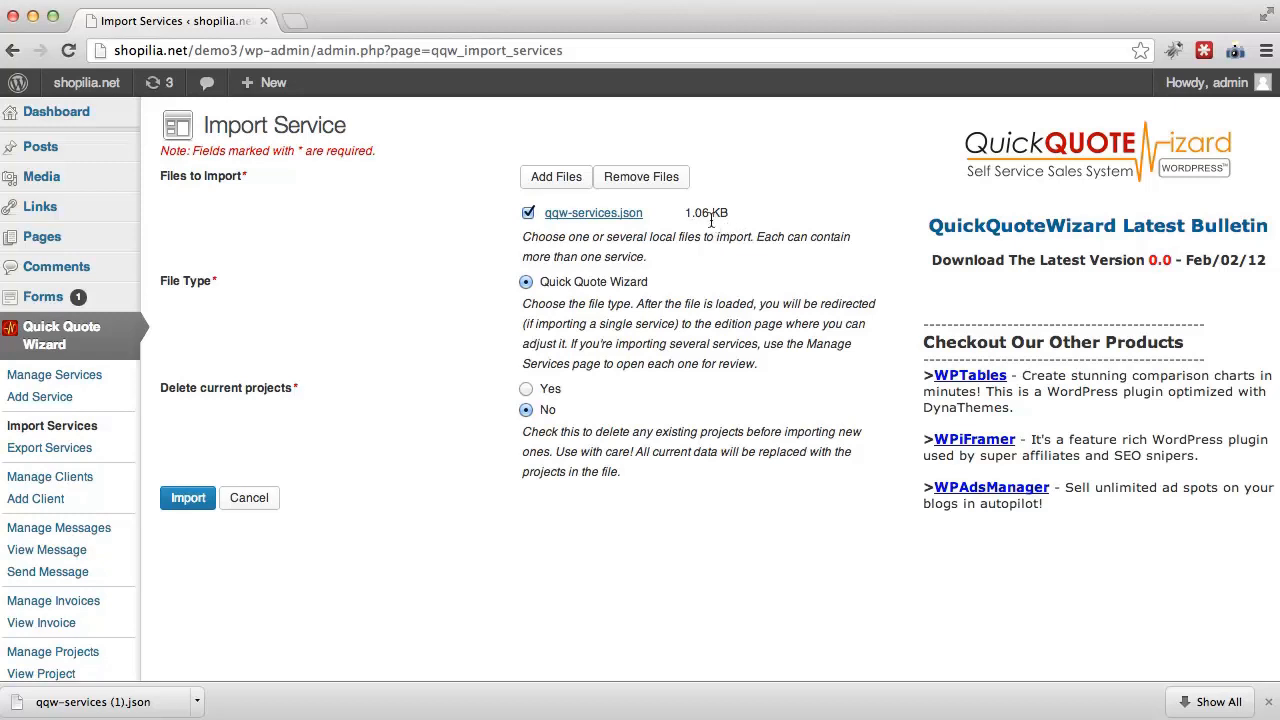
{"action": "mouse_move", "coordinate": [459, 345]}
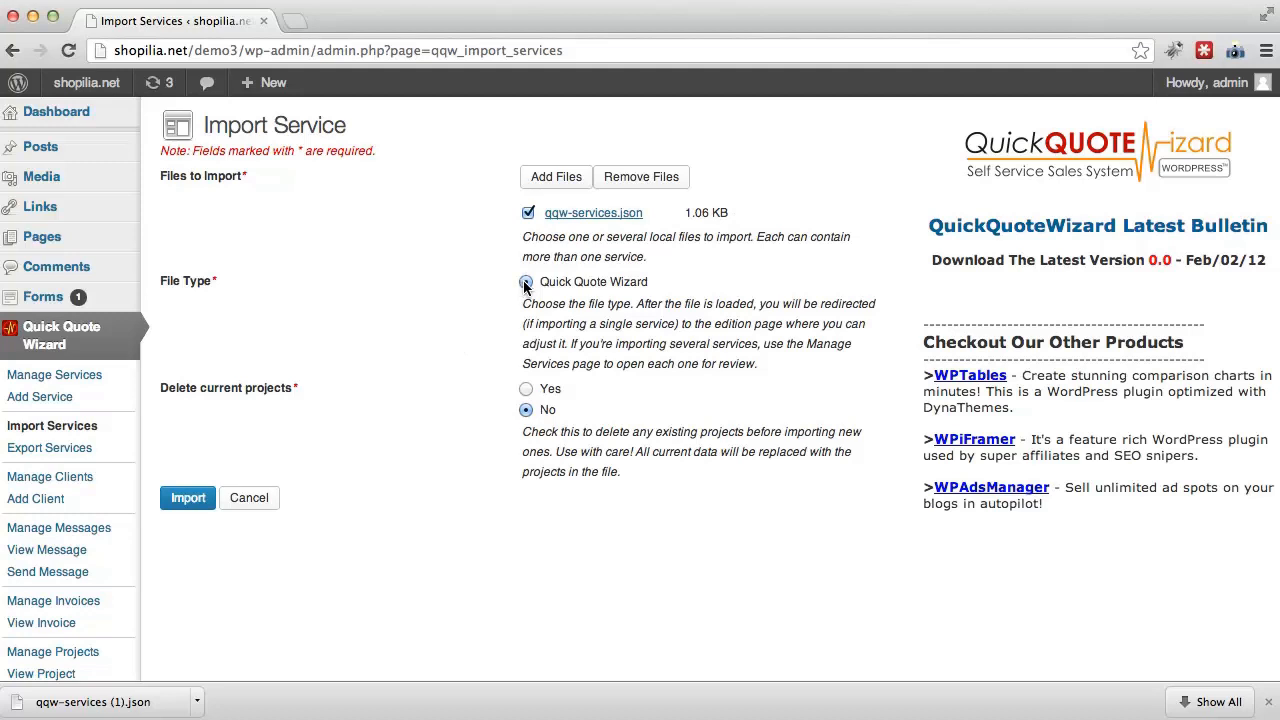
- Import the file as Quick Quote Wizard type without deleting existing projects
{"action": "left_click", "coordinate": [525, 281]}
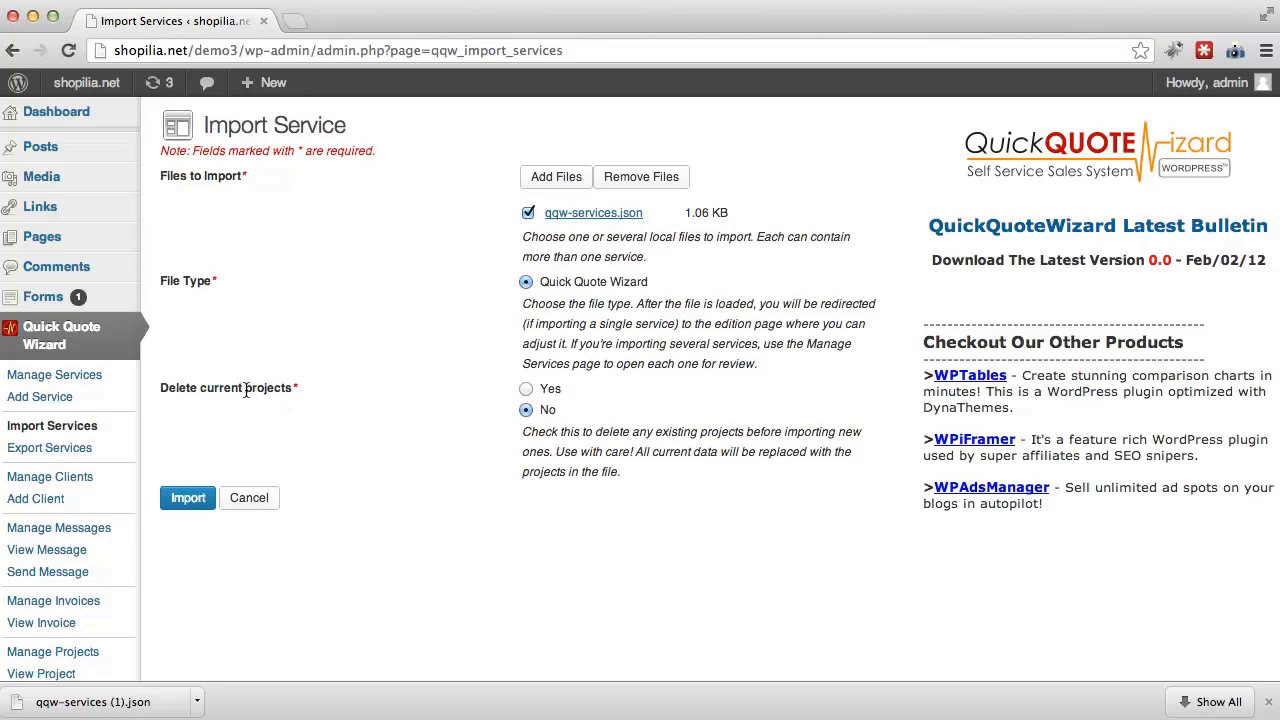
{"action": "mouse_move", "coordinate": [449, 395]}
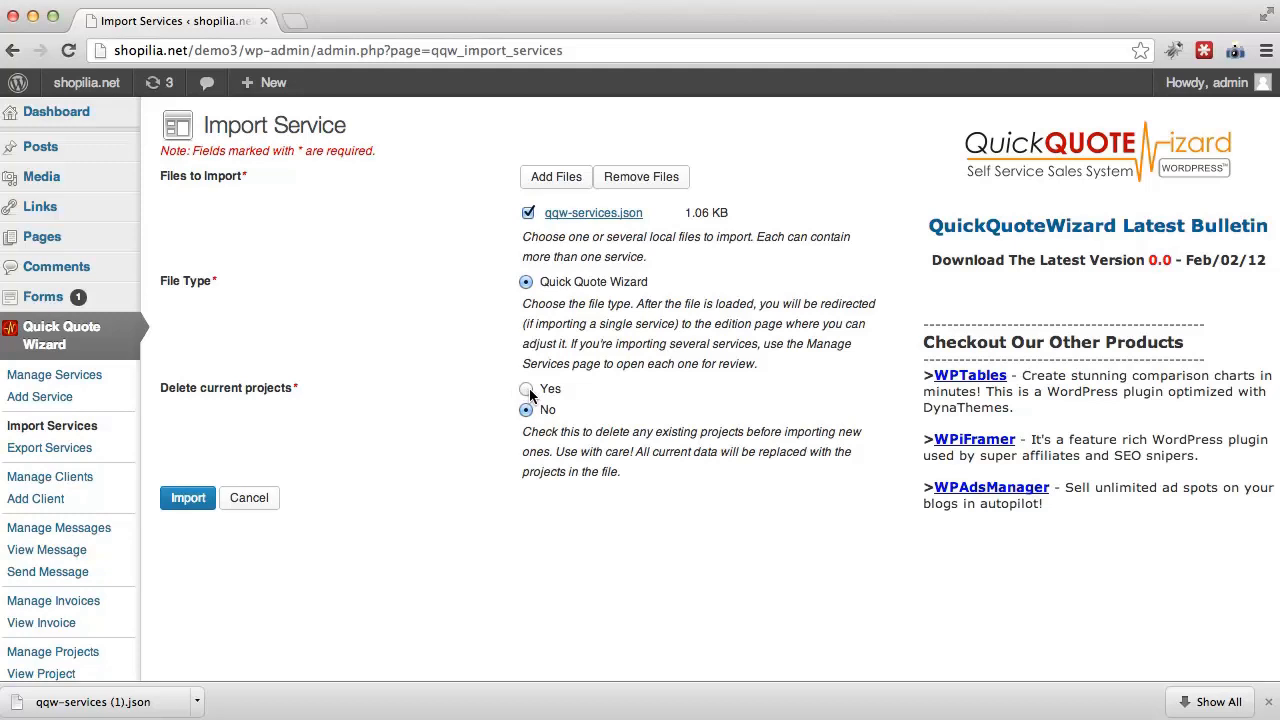
{"action": "left_click", "coordinate": [526, 410]}
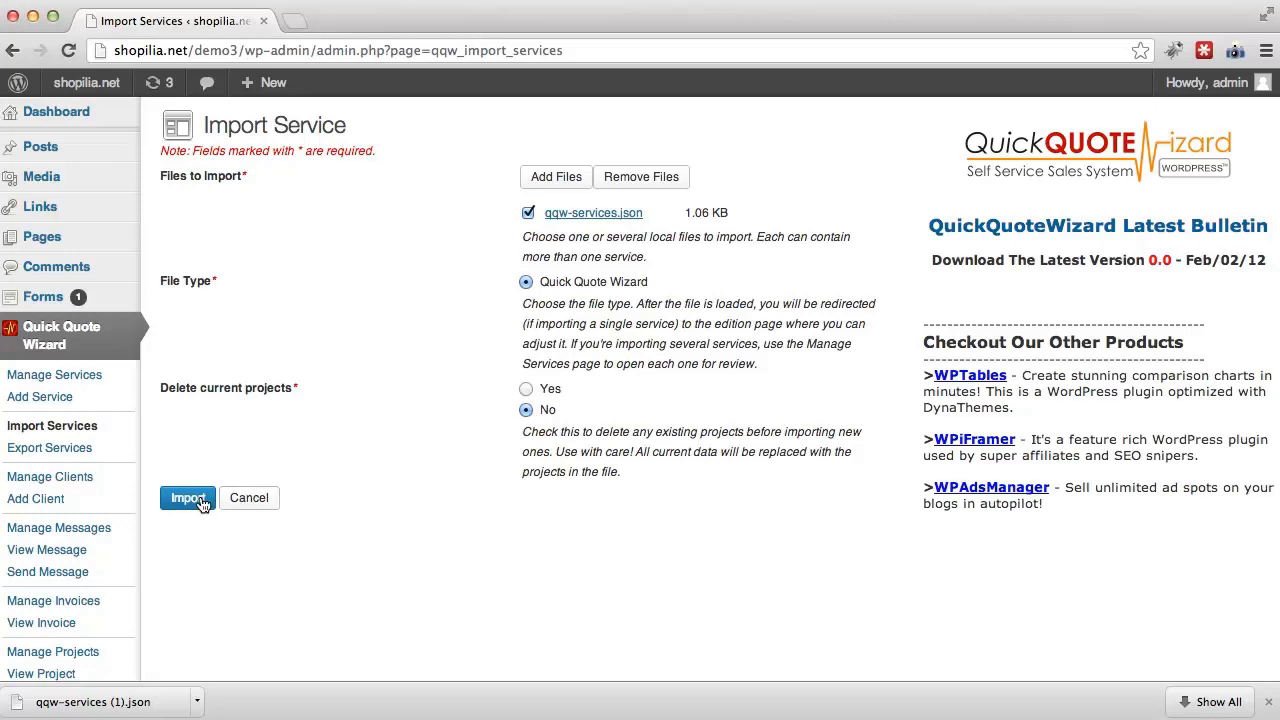
{"action": "left_click", "coordinate": [187, 498]}
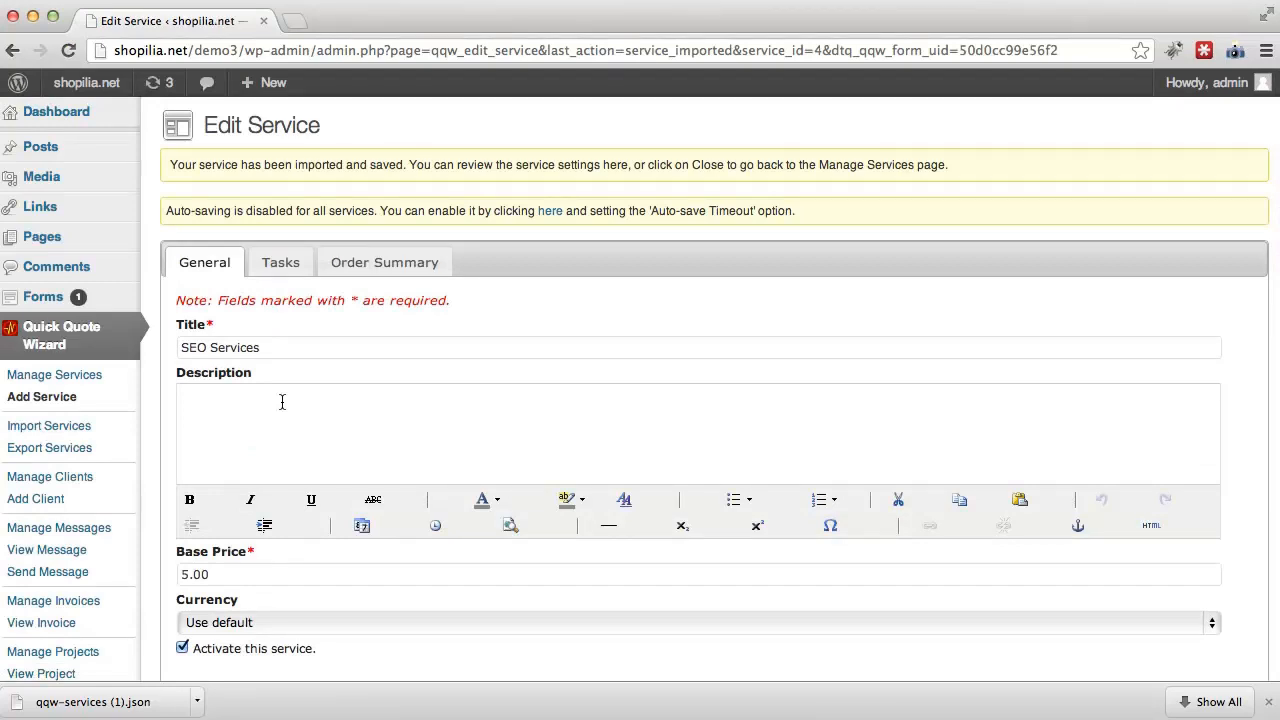
- Check the imported SEO Services' Order Summary and General tabs, then close it
{"action": "left_click", "coordinate": [384, 262]}
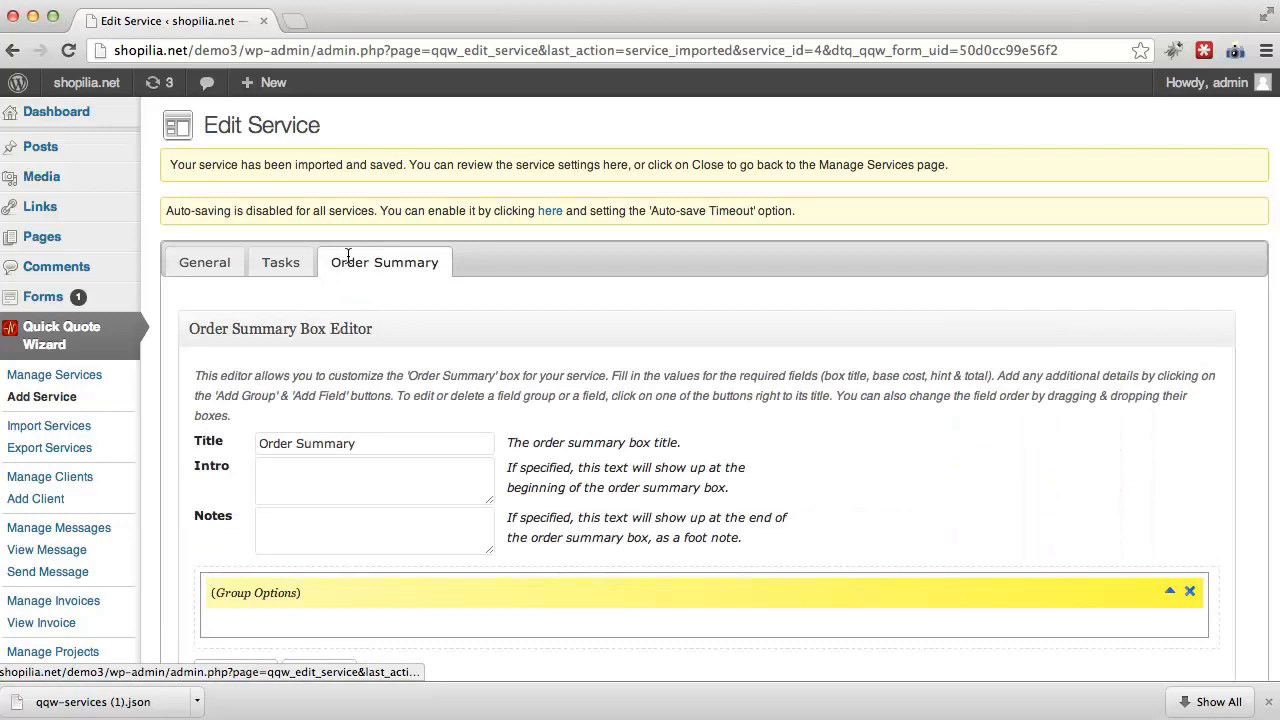
{"action": "left_click", "coordinate": [204, 262]}
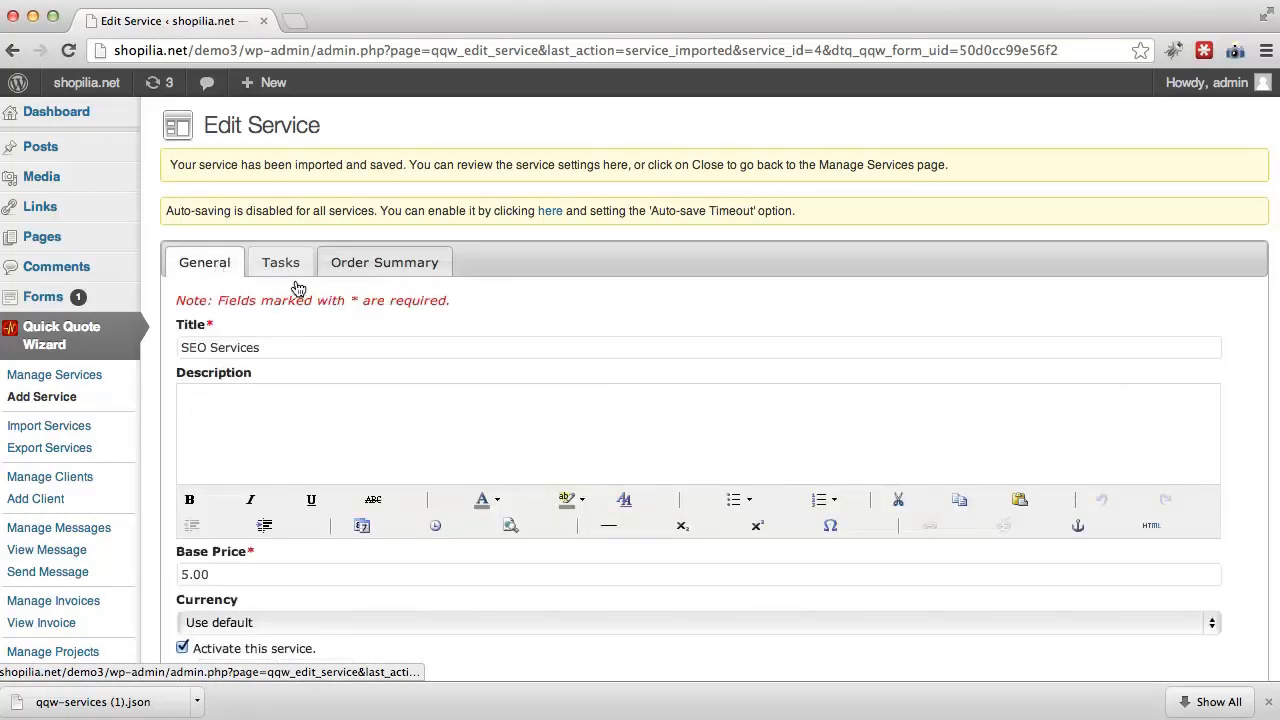
{"action": "scroll", "scroll_direction": "down", "scroll_amount": 3}
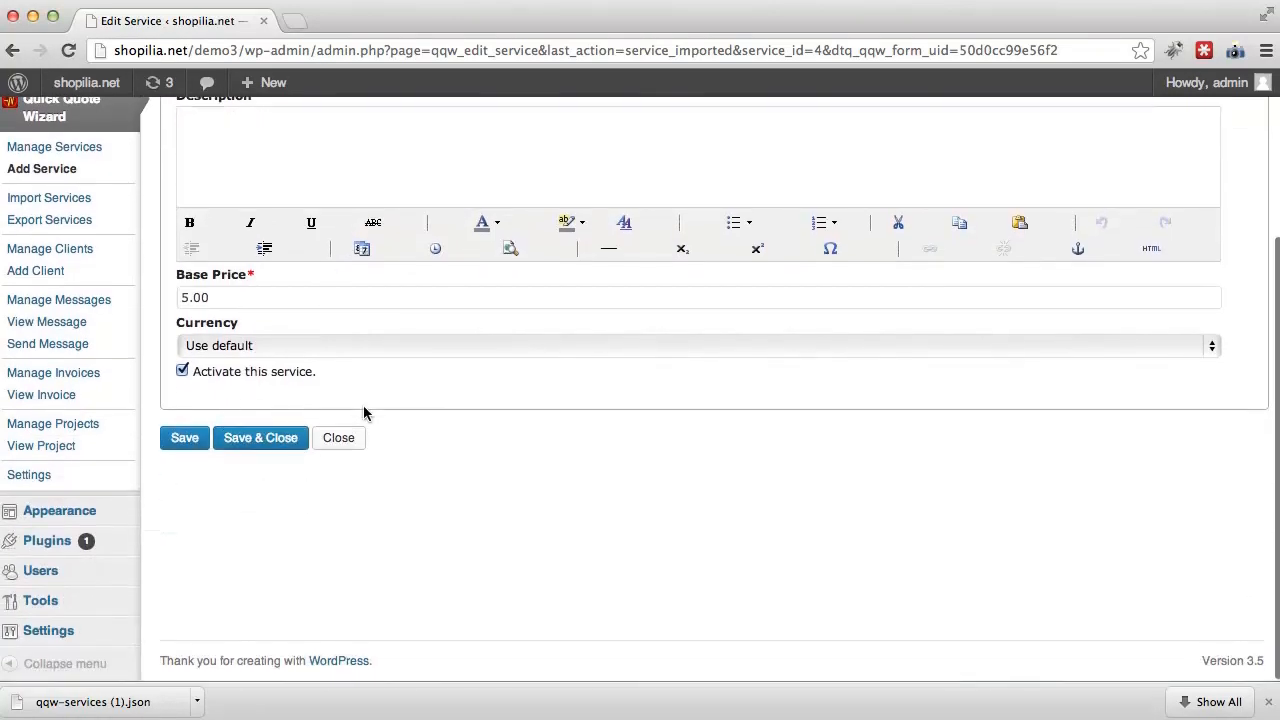
{"action": "left_click", "coordinate": [260, 437]}
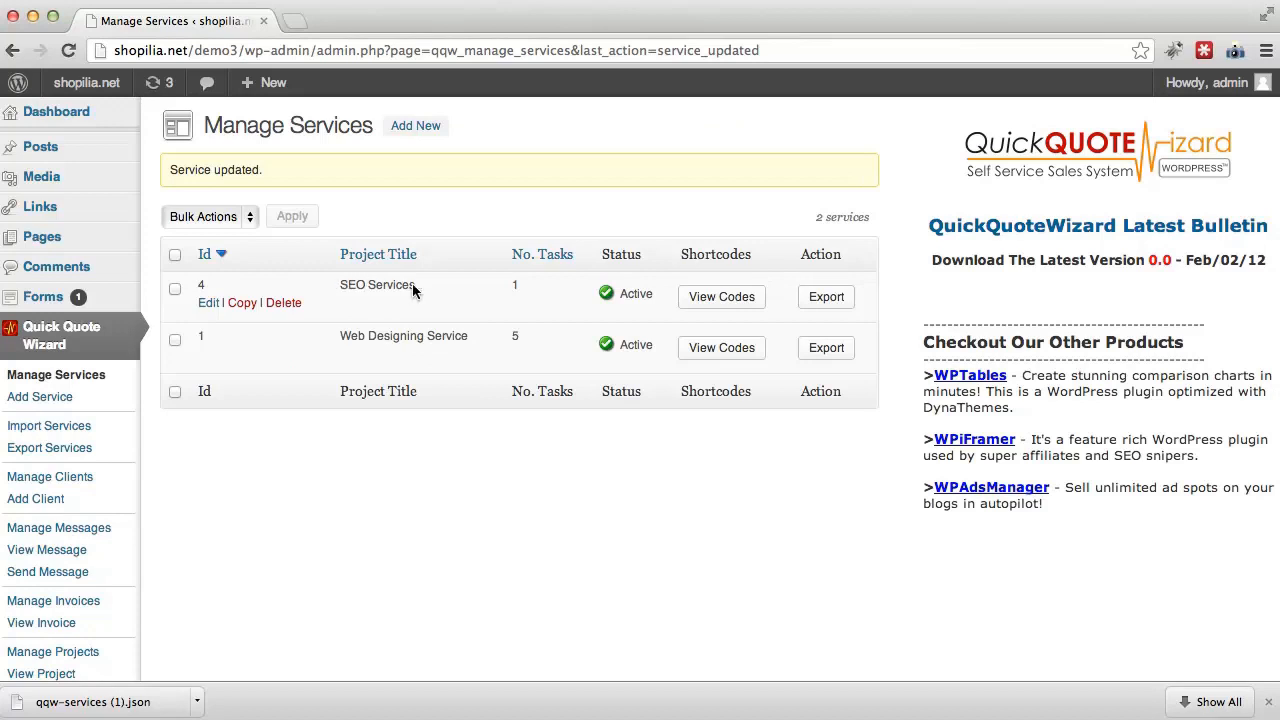
{"action": "mouse_move", "coordinate": [418, 291]}
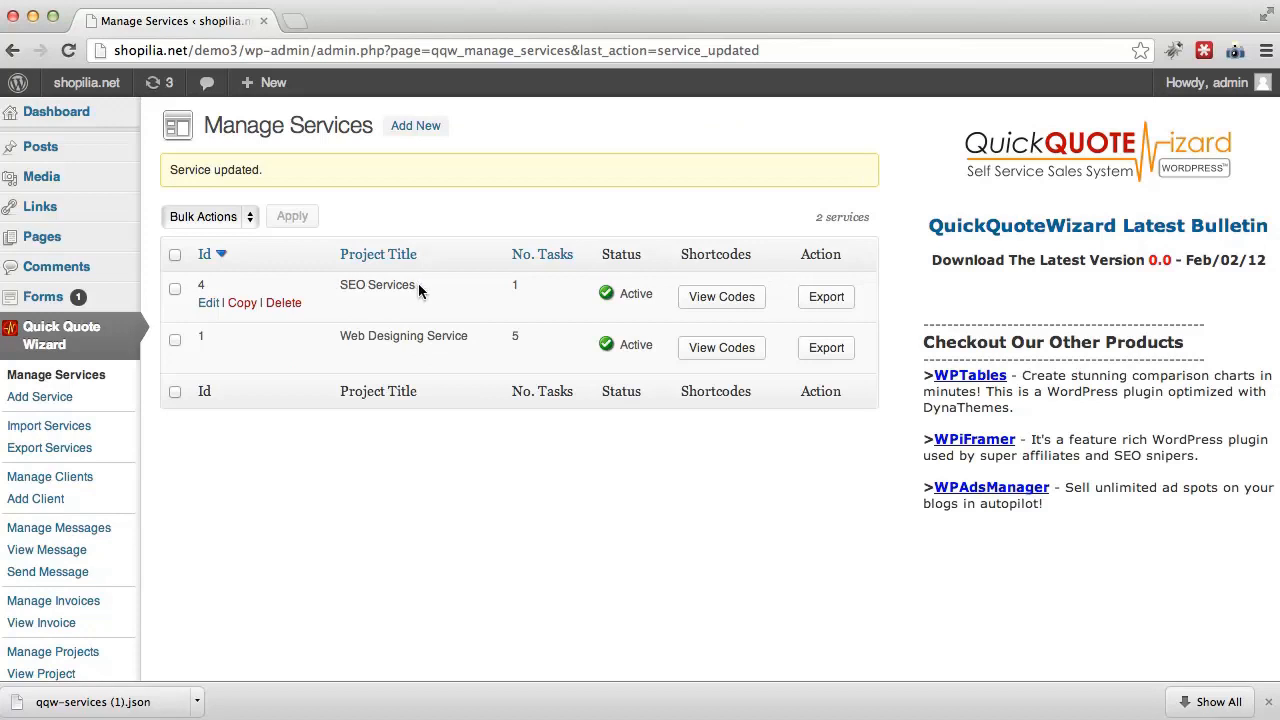
{"action": "mouse_move", "coordinate": [528, 518]}
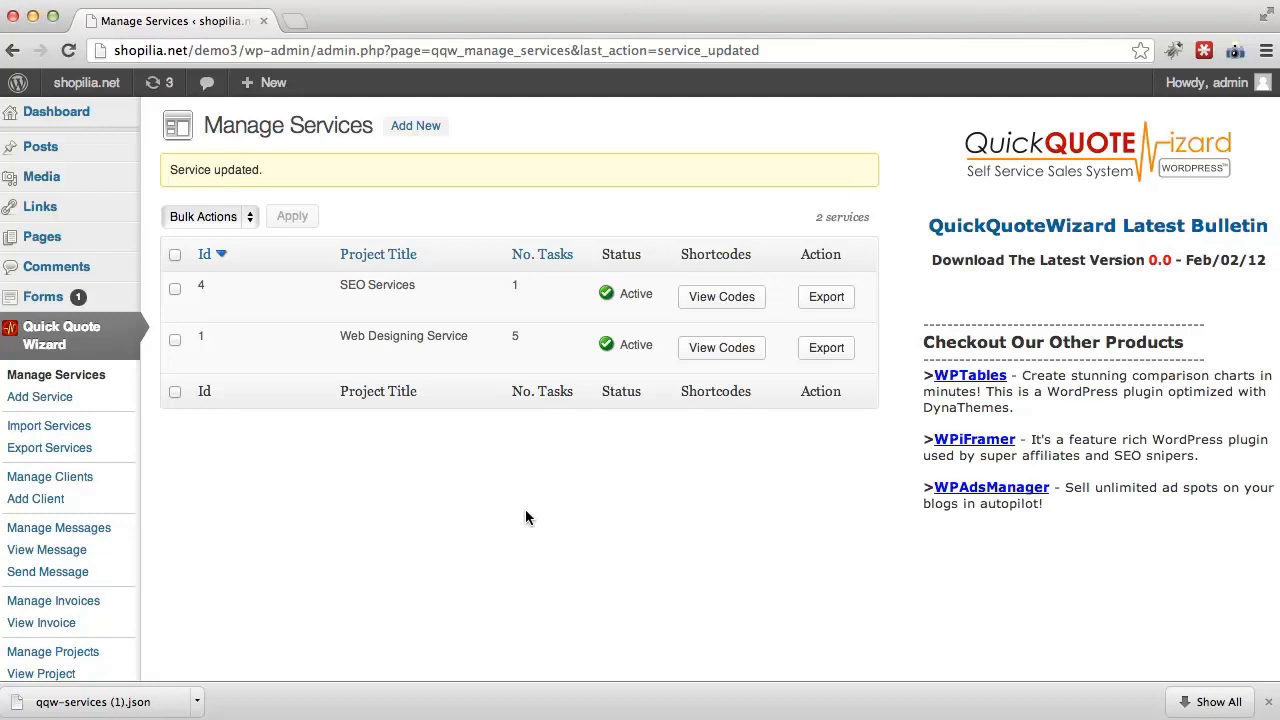
{"action": "mouse_move", "coordinate": [613, 539]}
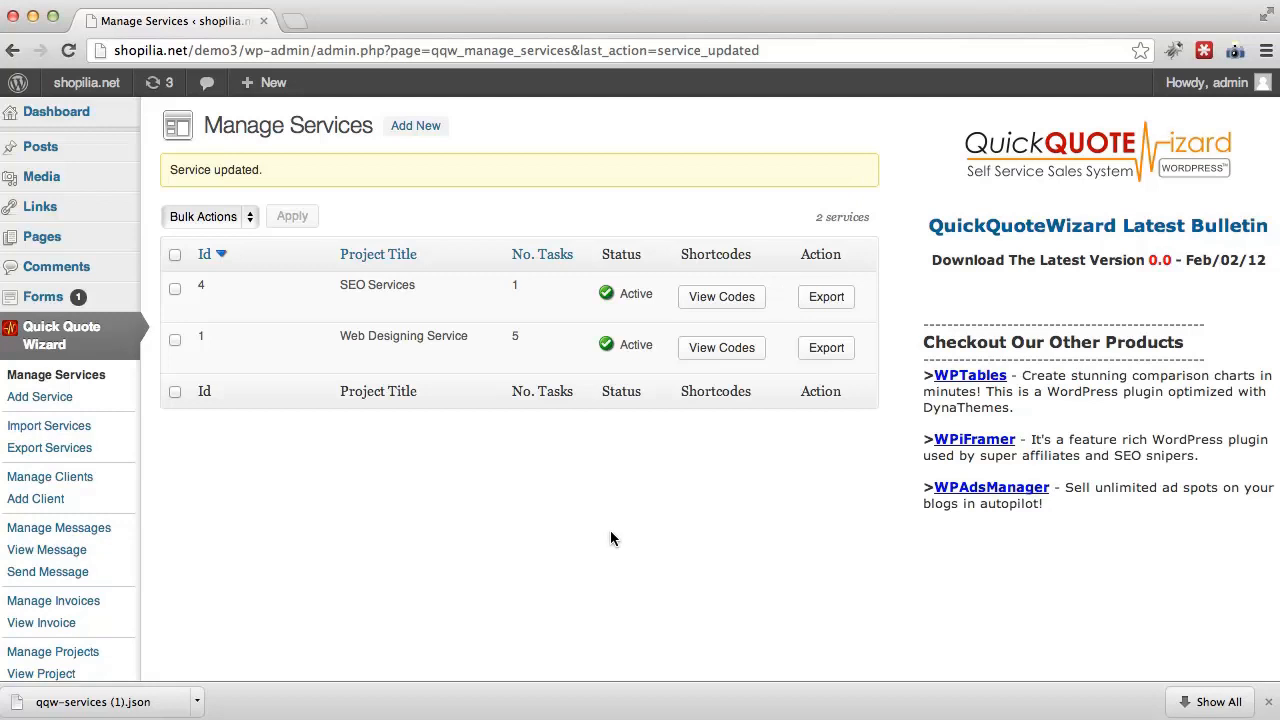